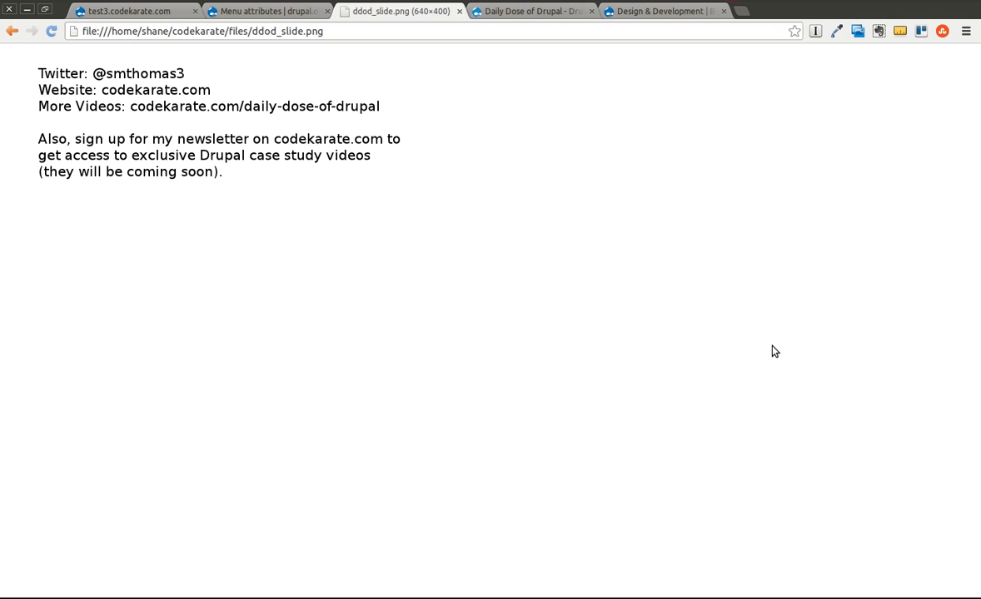
mouse_move(507, 25)
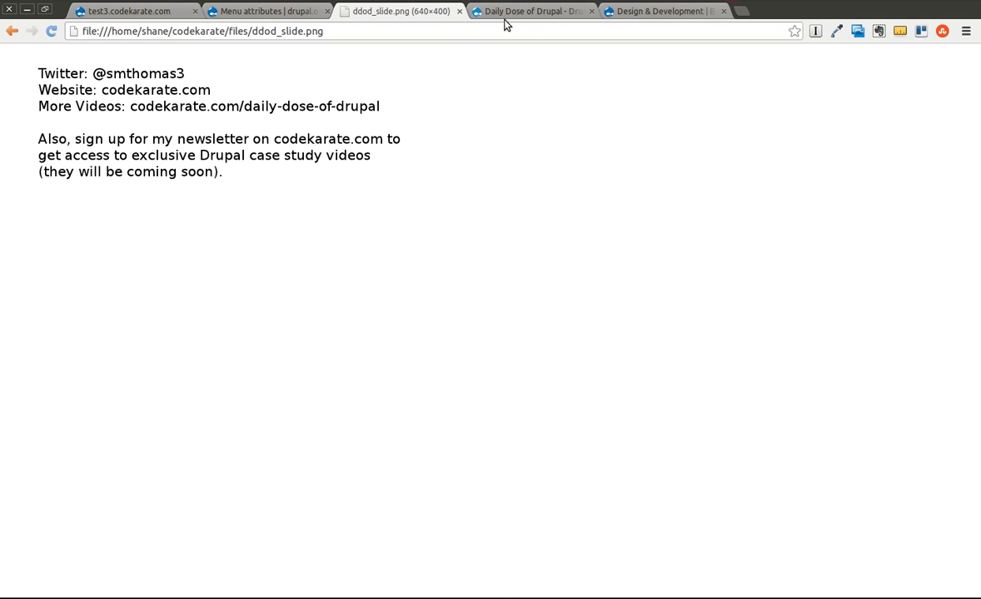
Step: Switch between the newsletter slide and the Daily Dose of Drupal videos page, ending on the videos page
click(531, 10)
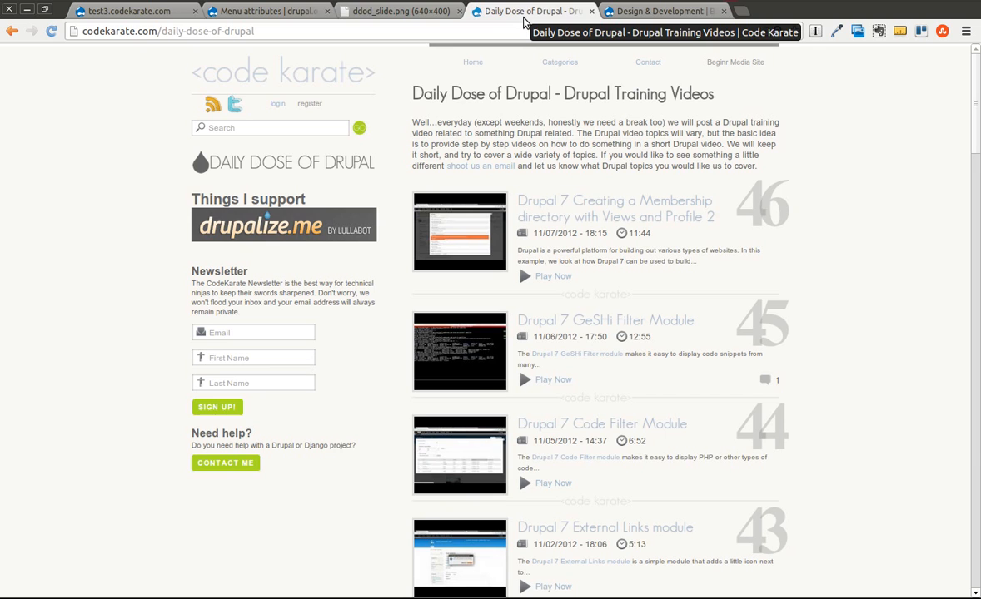
click(399, 10)
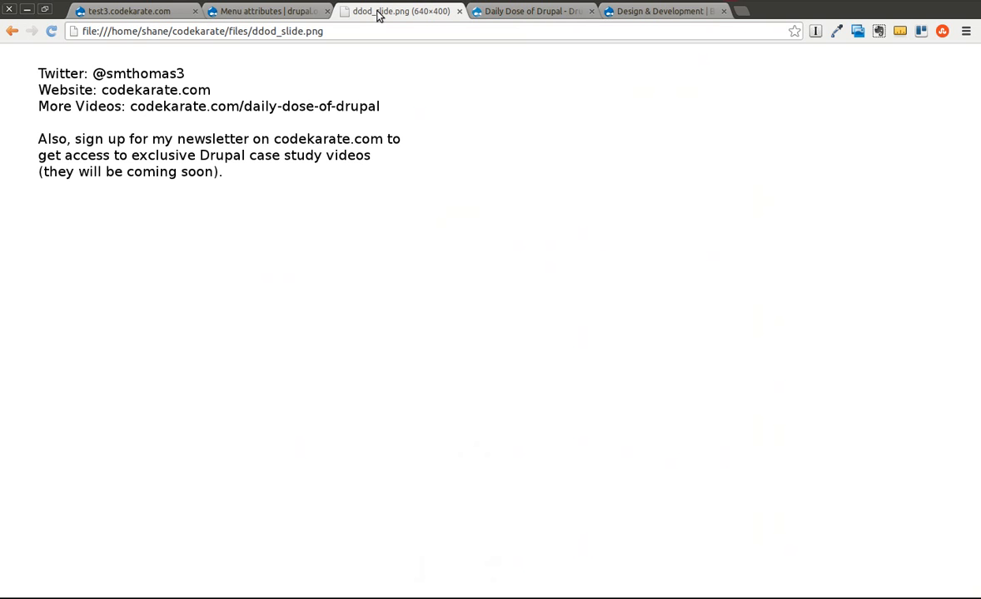
mouse_move(107, 93)
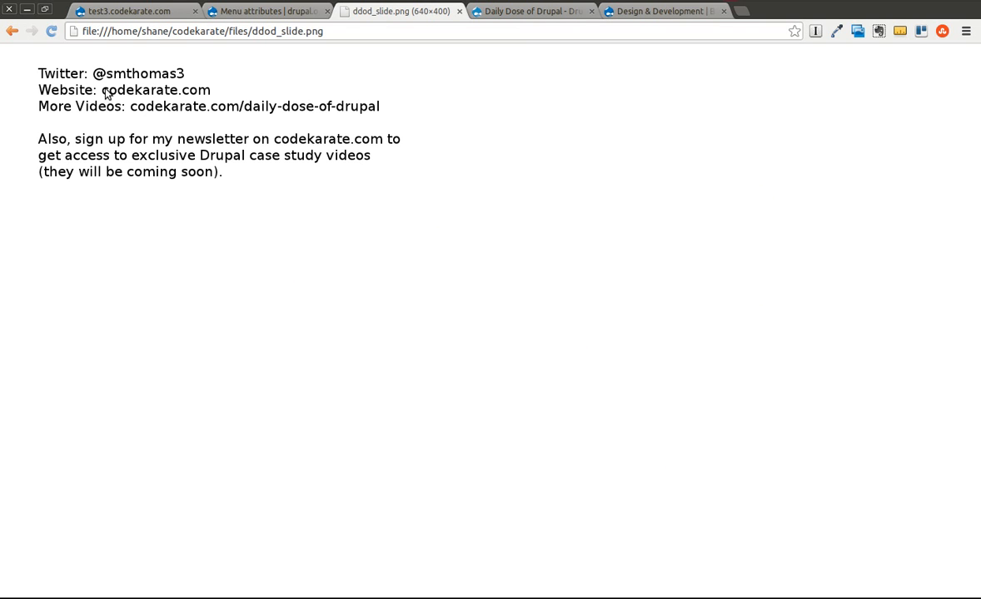
mouse_move(281, 73)
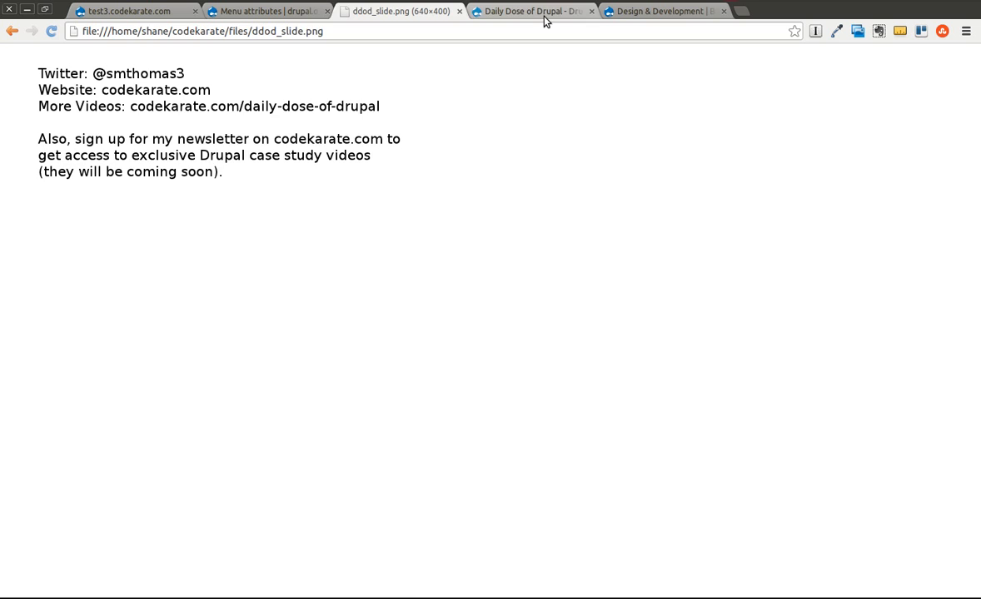
click(531, 10)
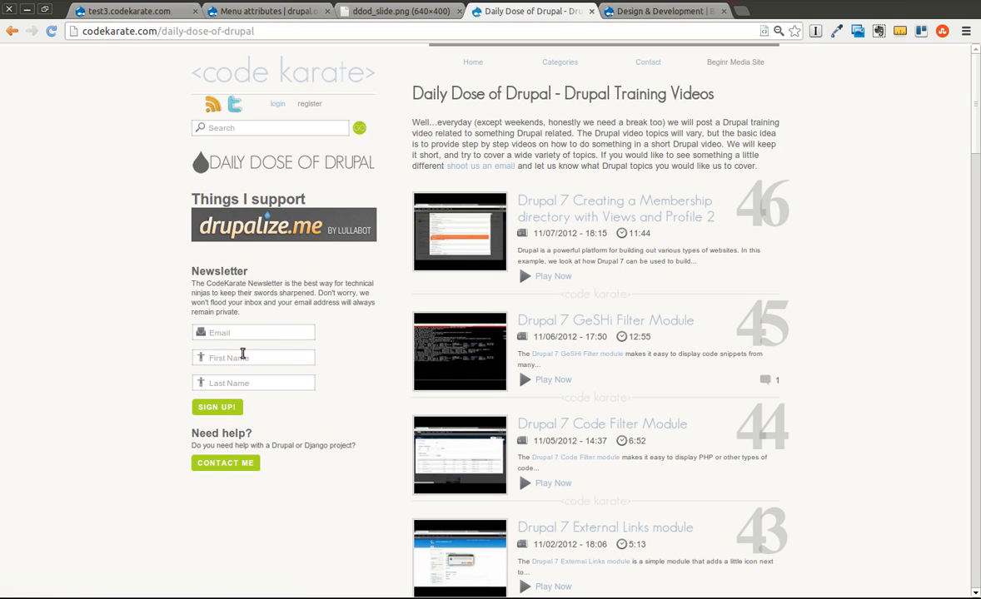
mouse_move(911, 391)
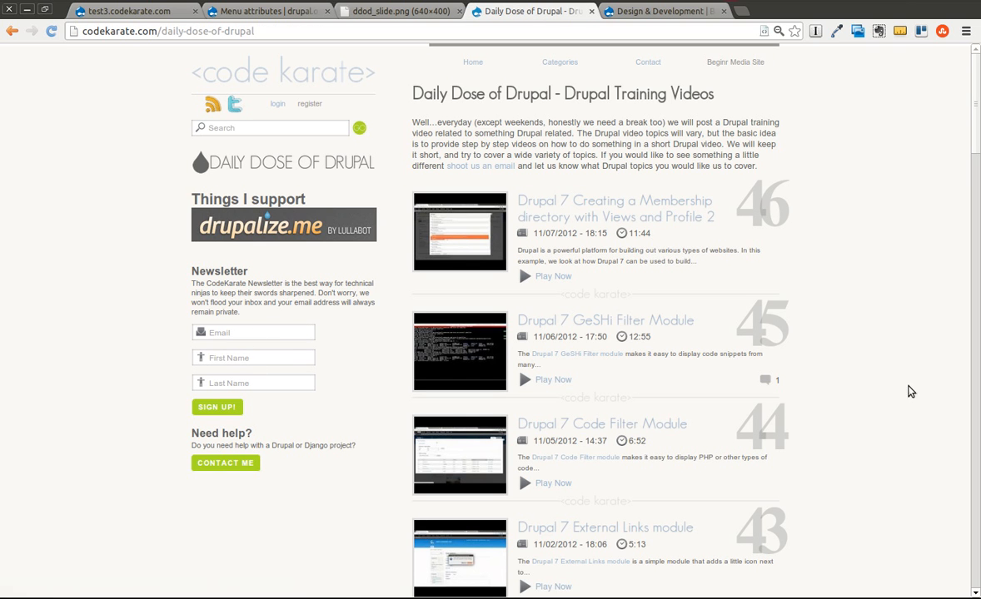
mouse_move(107, 187)
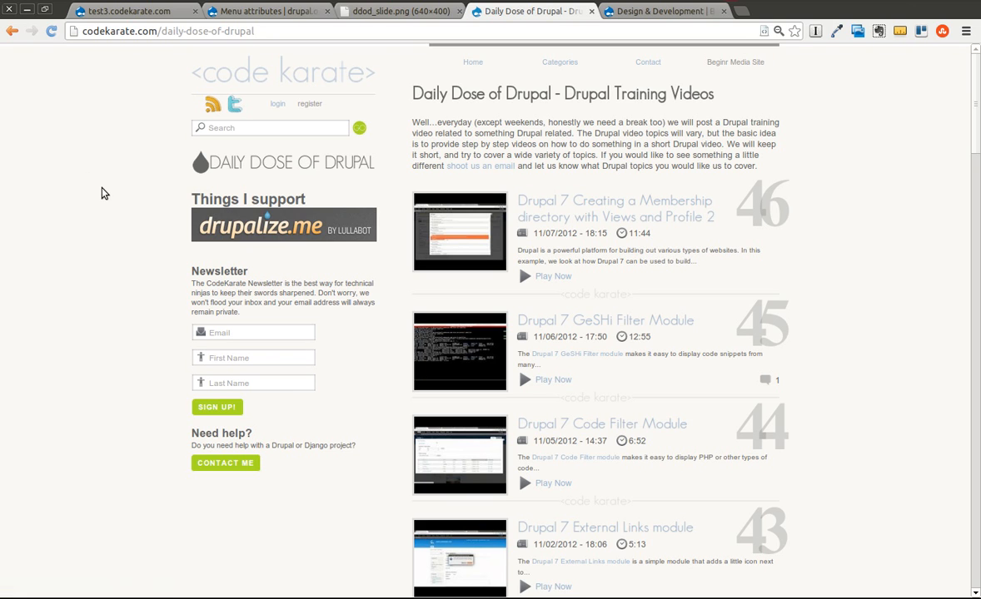
mouse_move(187, 168)
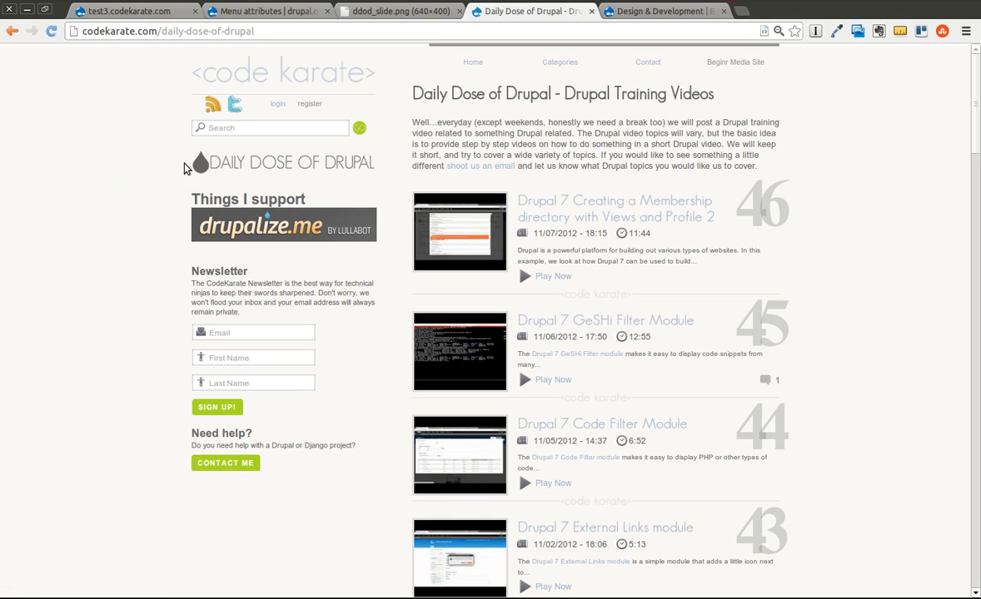
mouse_move(213, 104)
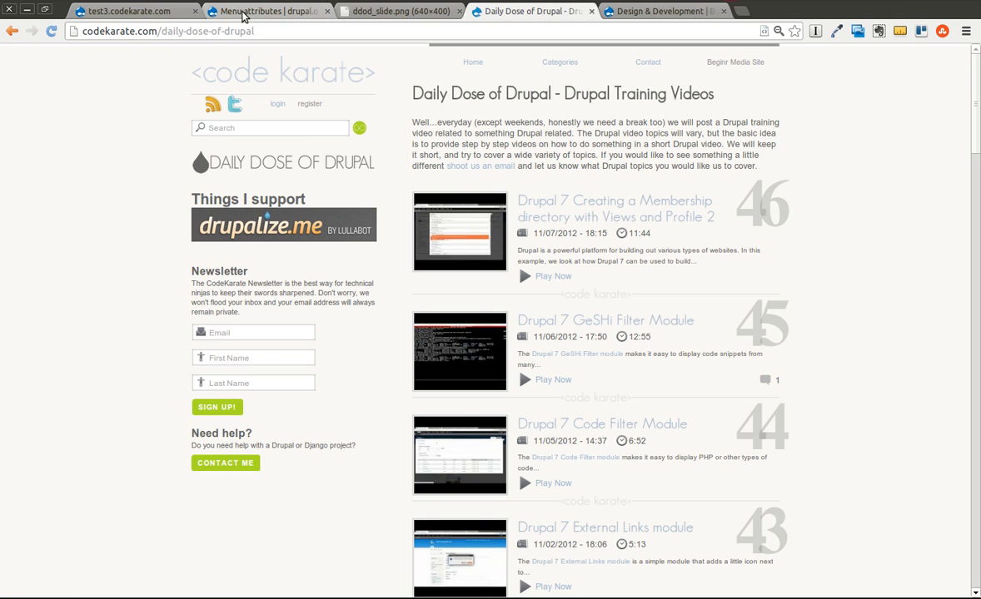
Step: View the Menu attributes project page, visit beginr.com, then close it to return to drupal.org
click(267, 10)
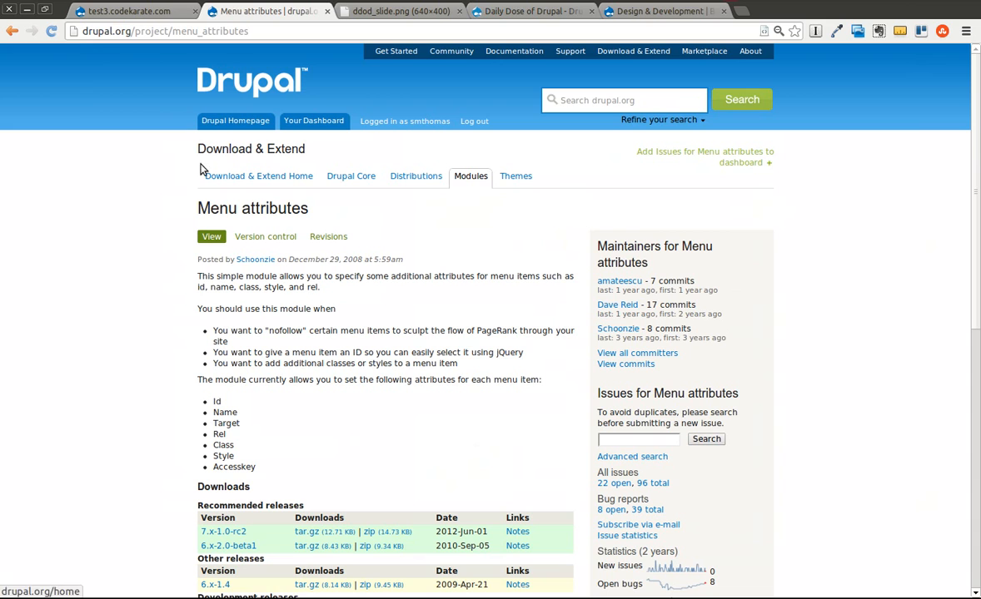
mouse_move(130, 243)
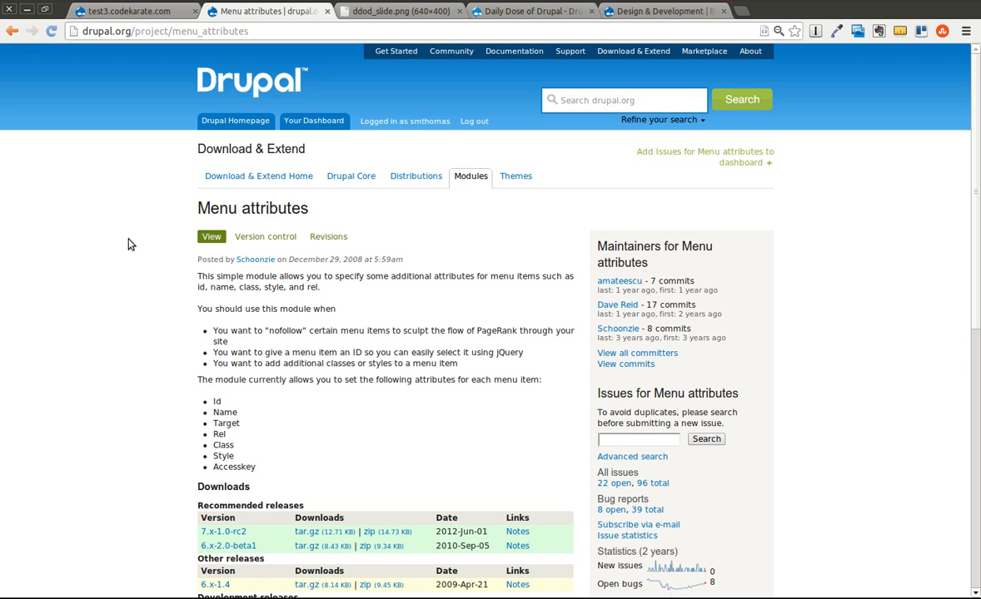
mouse_move(333, 164)
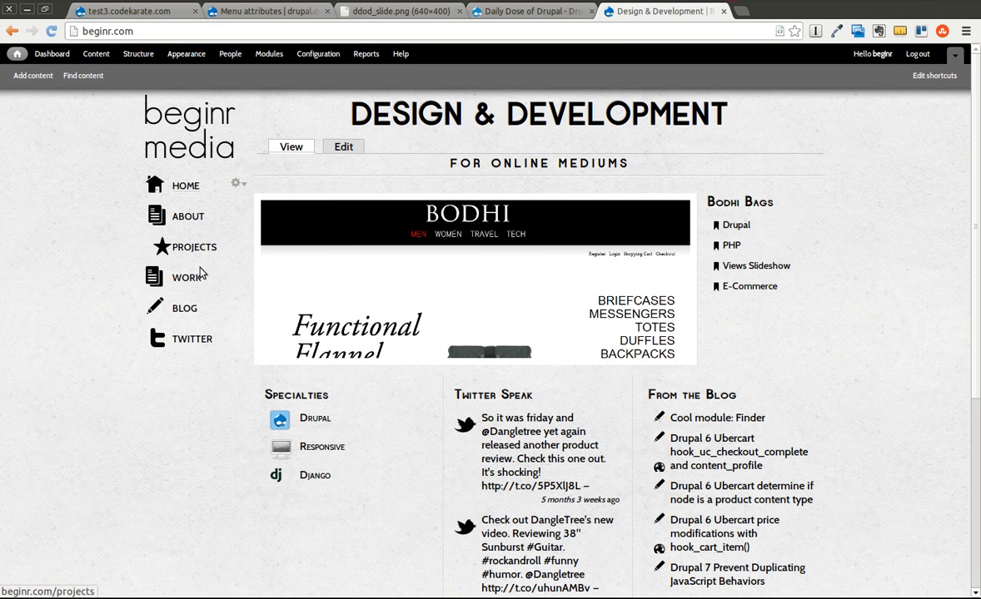
mouse_move(186, 277)
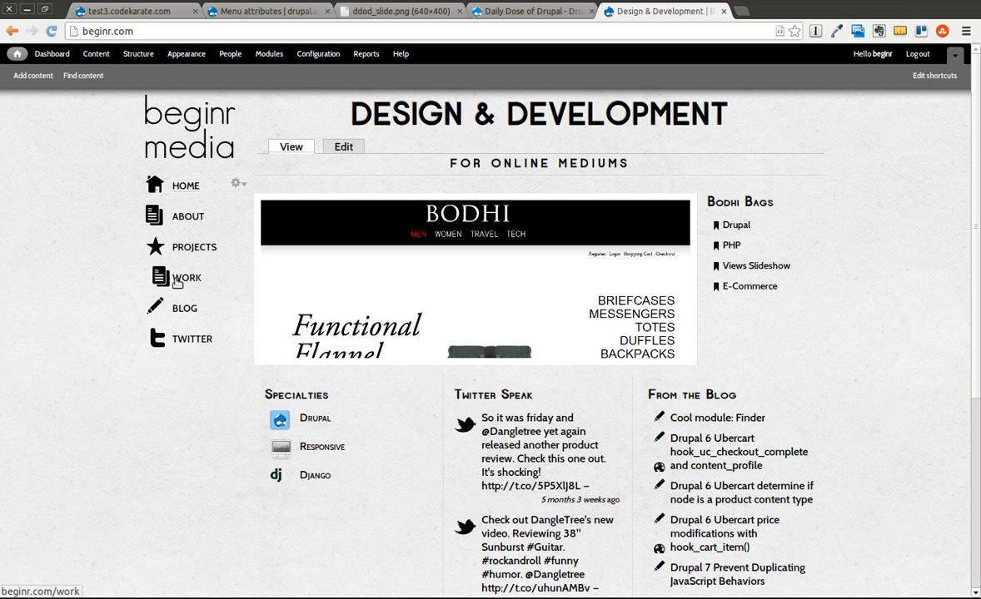
click(186, 216)
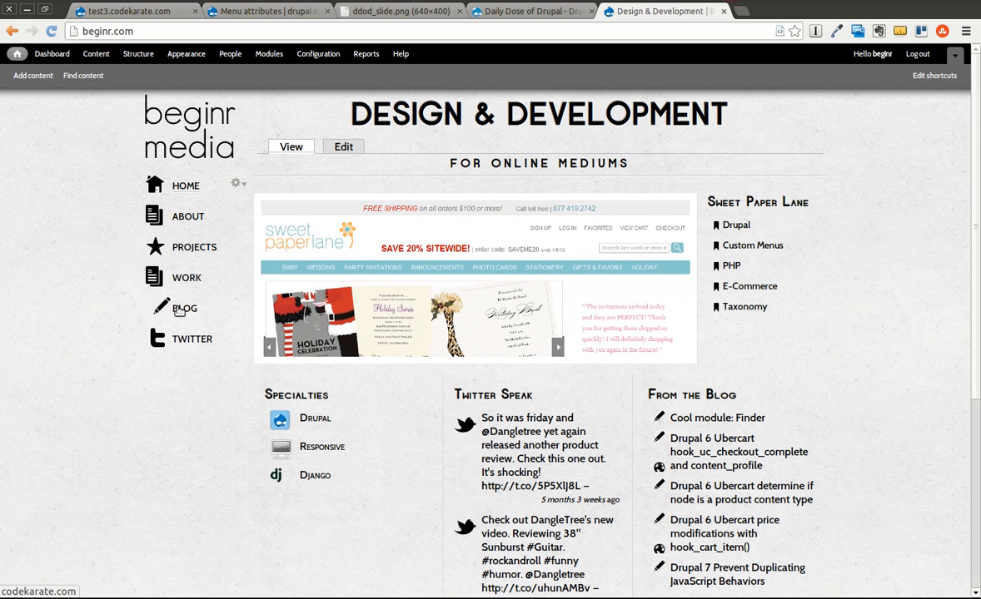
mouse_move(203, 263)
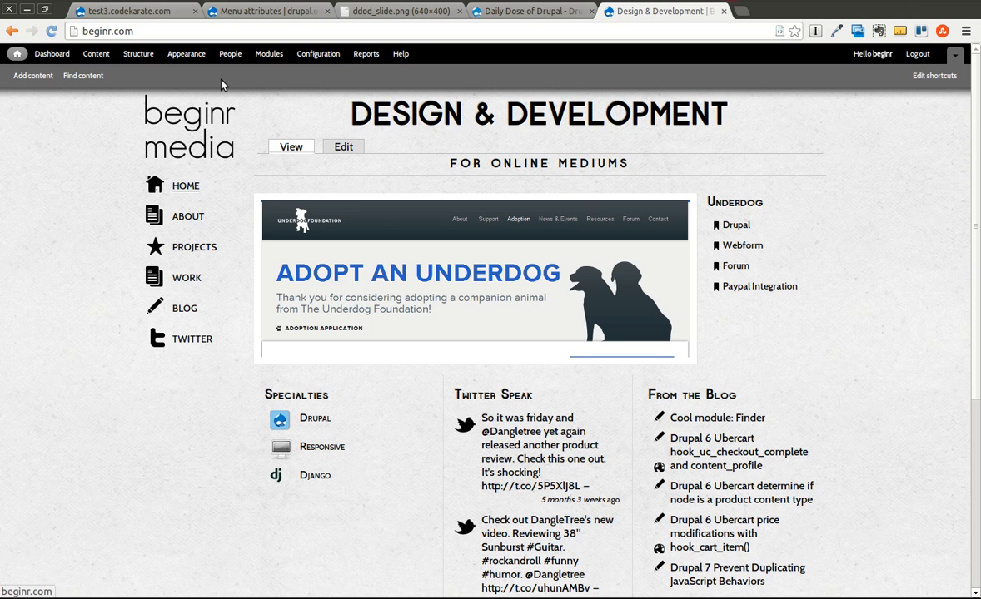
click(267, 10)
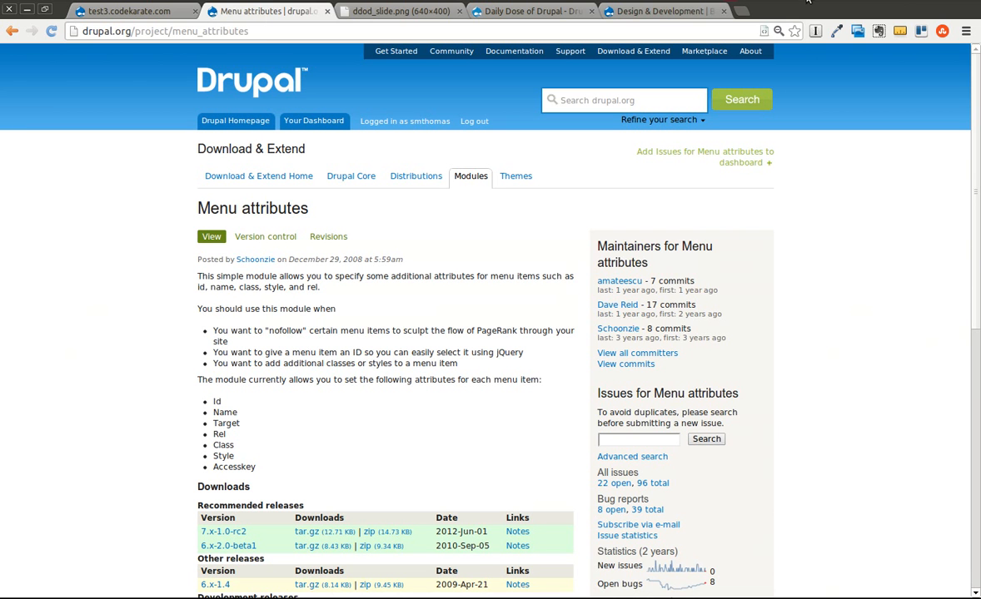
click(720, 10)
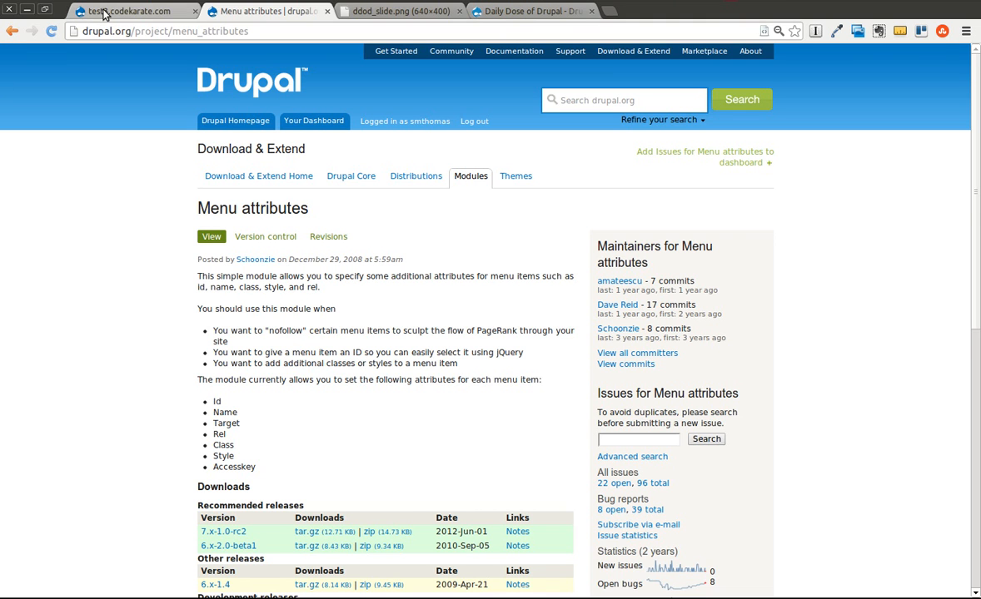
Step: On the test3 site add a Basic page titled 'Test page' with body 'This is a test page'
click(130, 10)
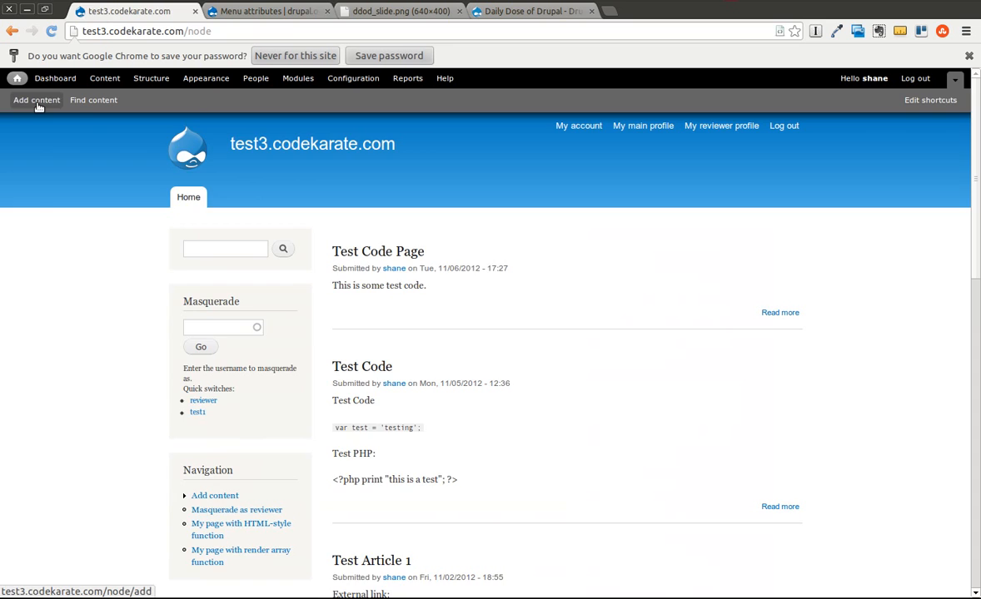
click(36, 100)
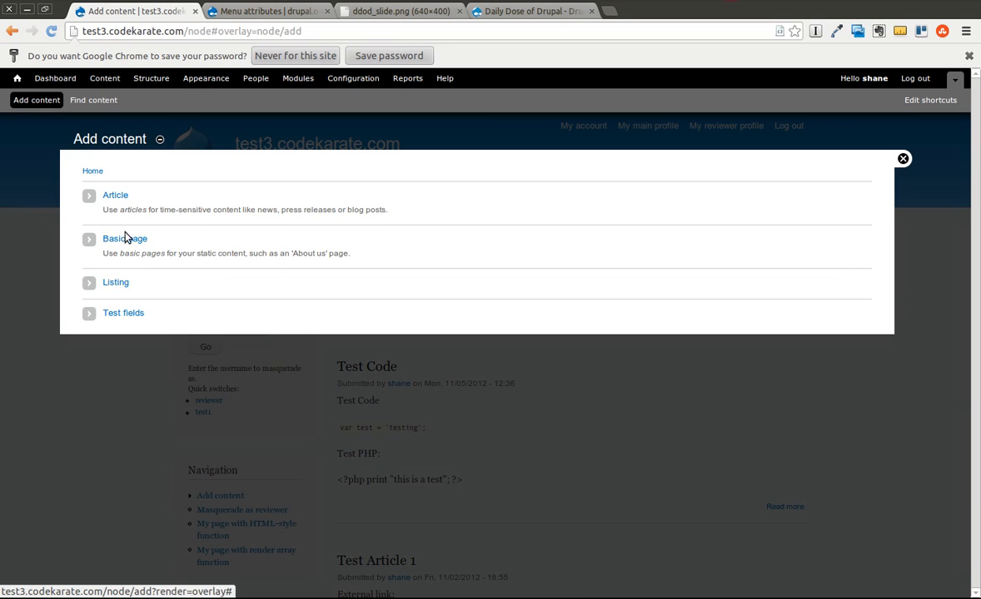
click(124, 239)
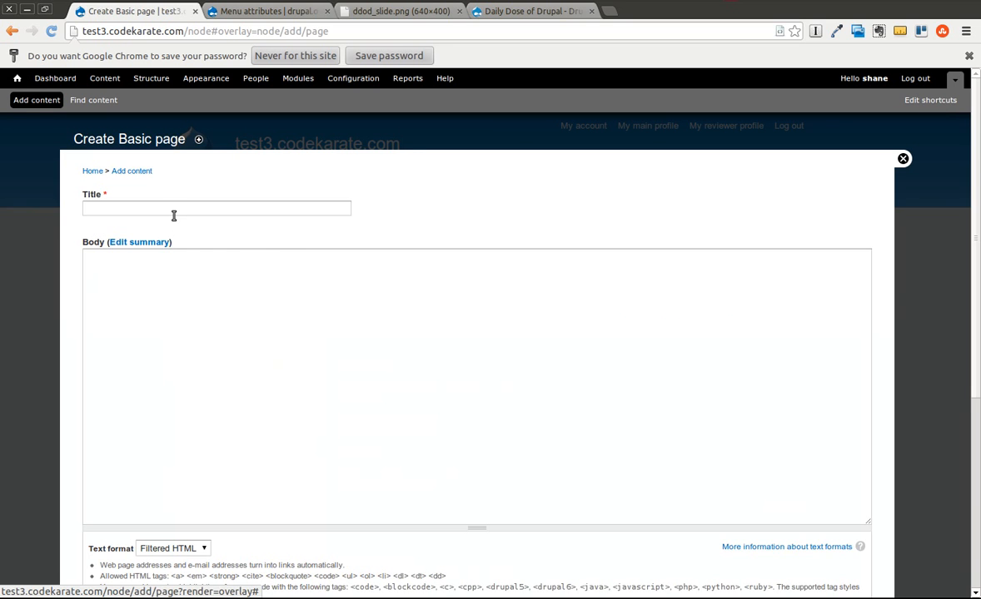
text(Test page)
text(This is)
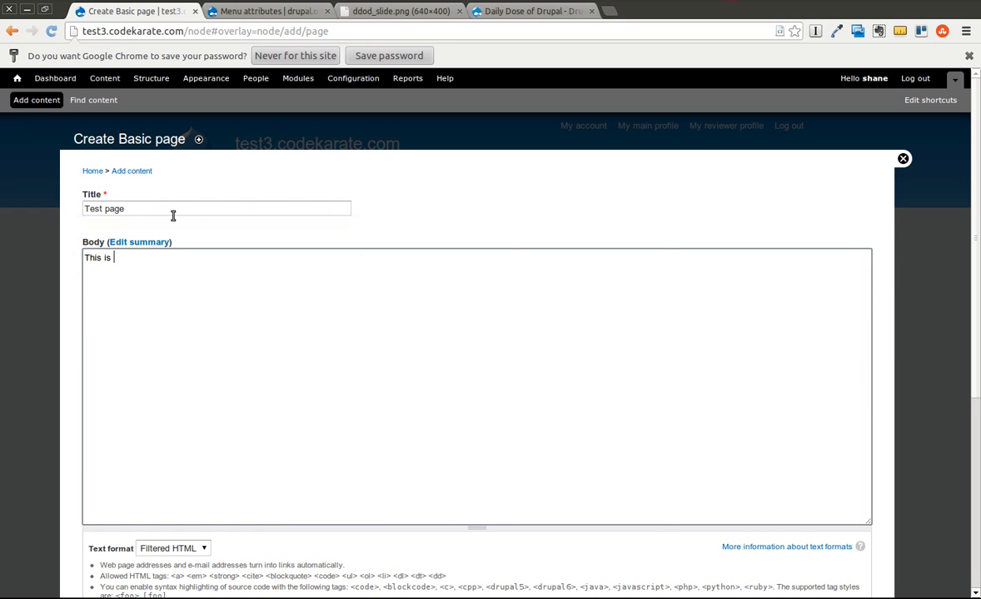
text(a test page)
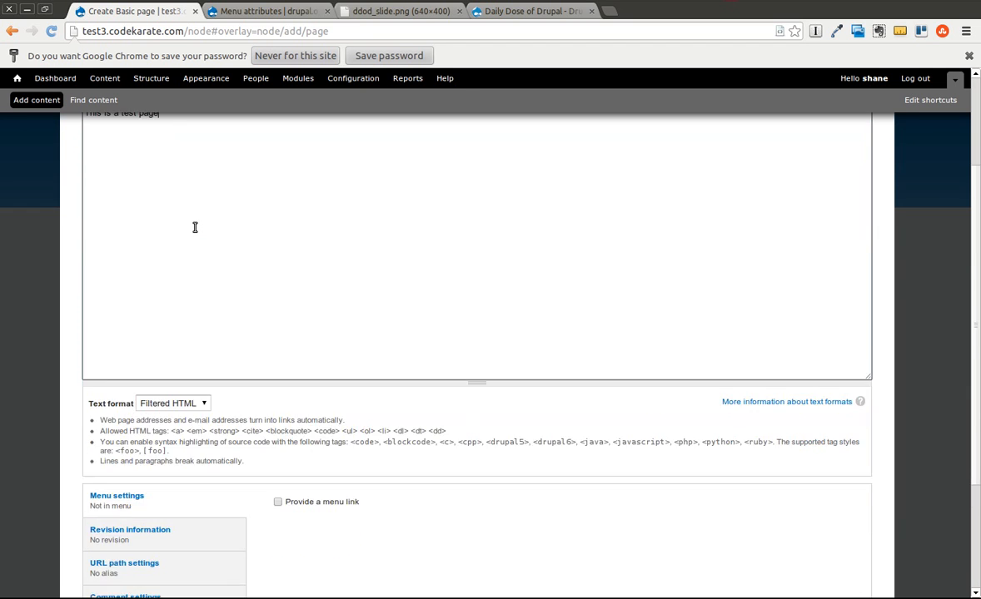
scroll(down, 3)
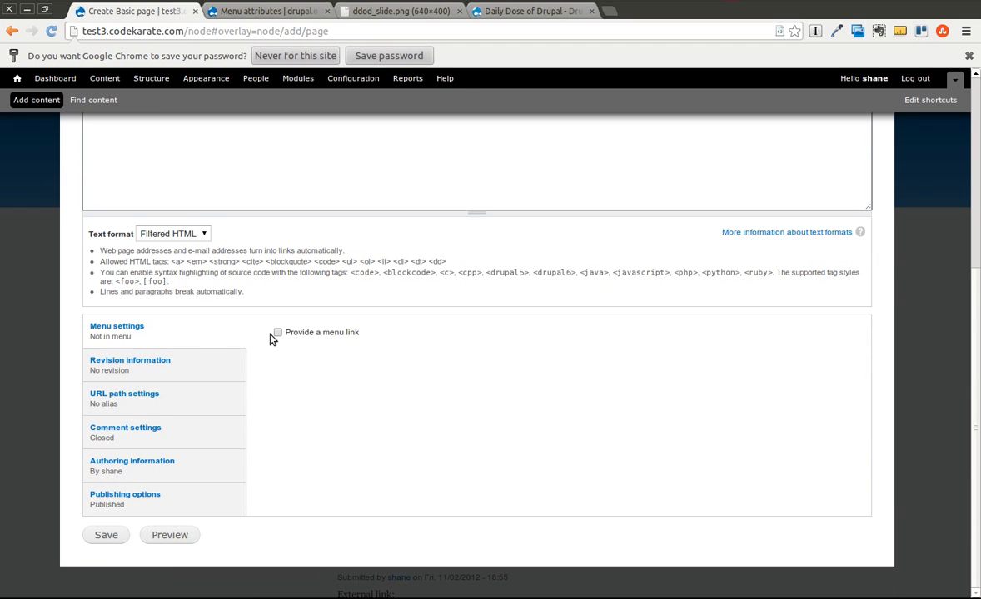
Step: Give the page a menu link under Main menu with weight 7
click(276, 333)
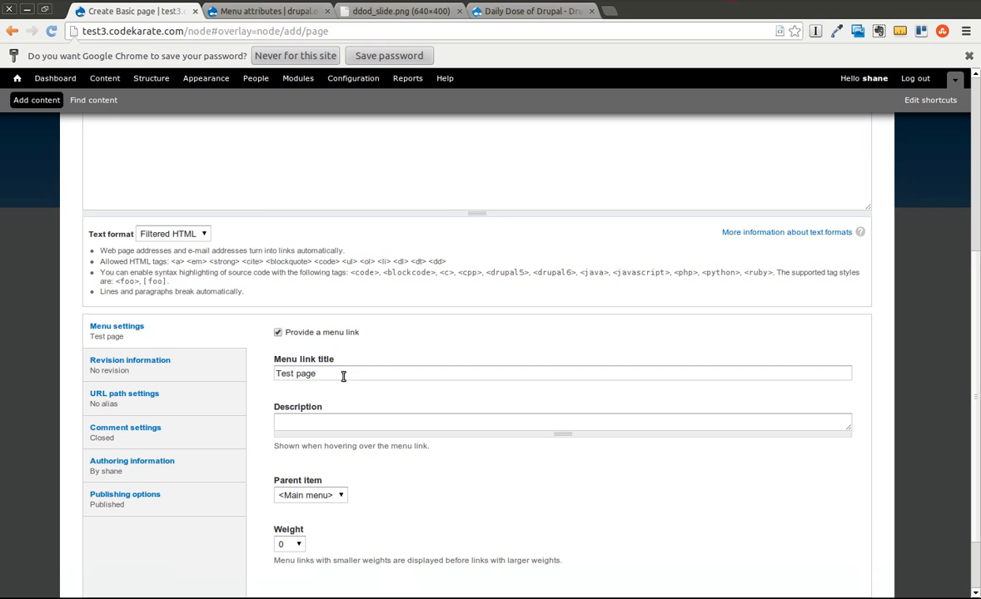
click(309, 496)
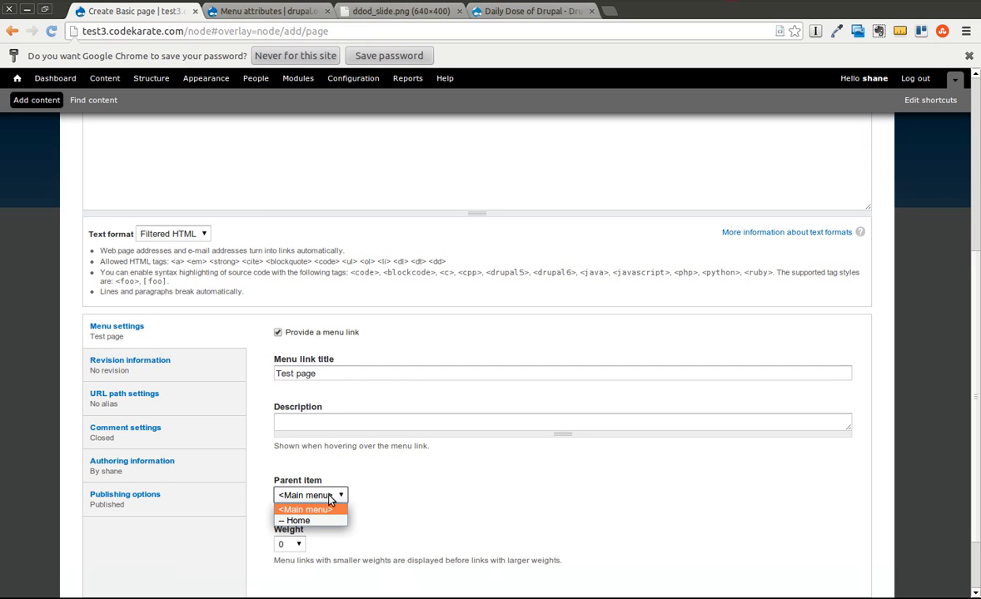
click(306, 509)
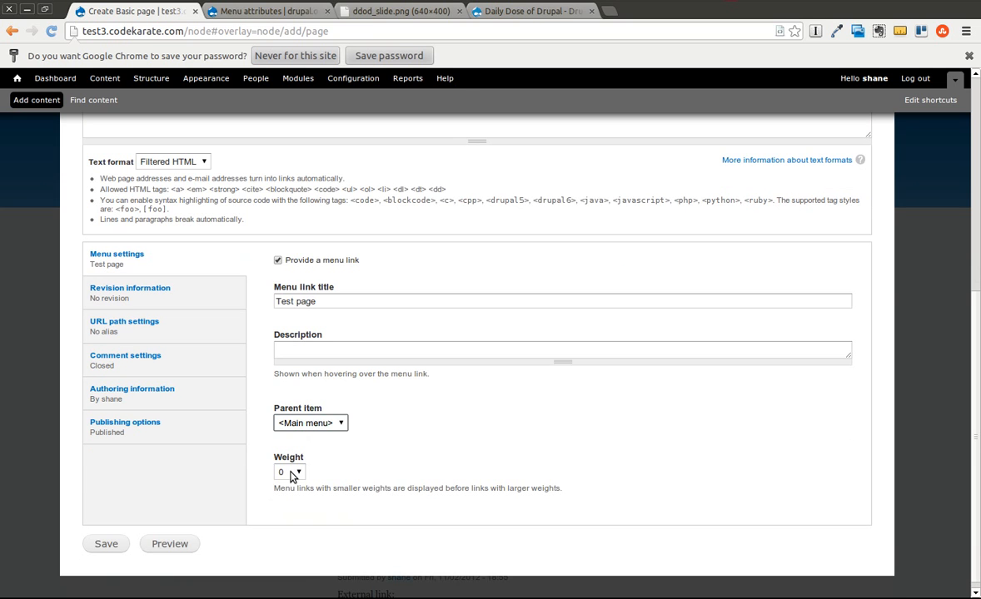
click(290, 473)
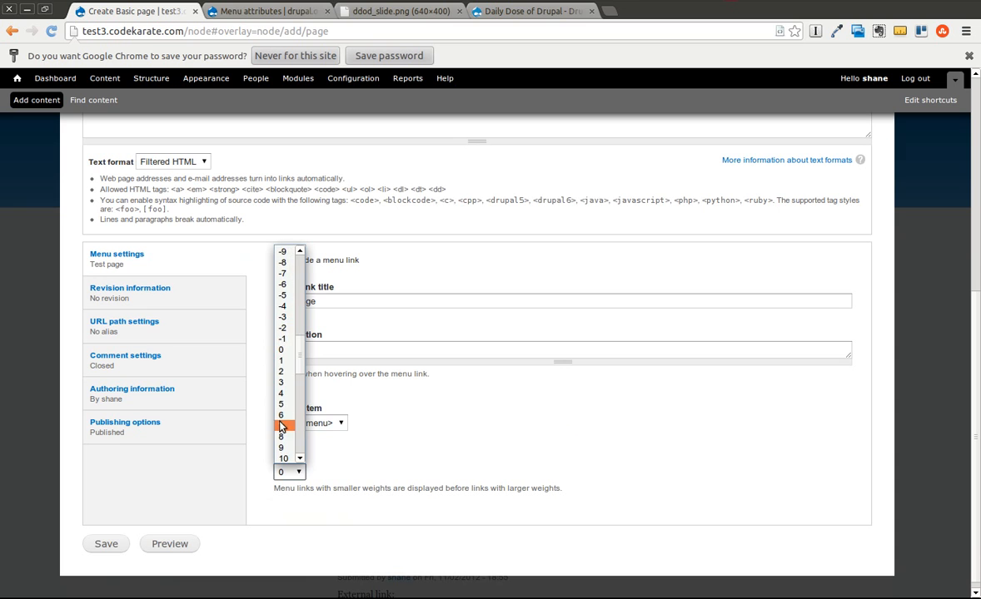
click(279, 426)
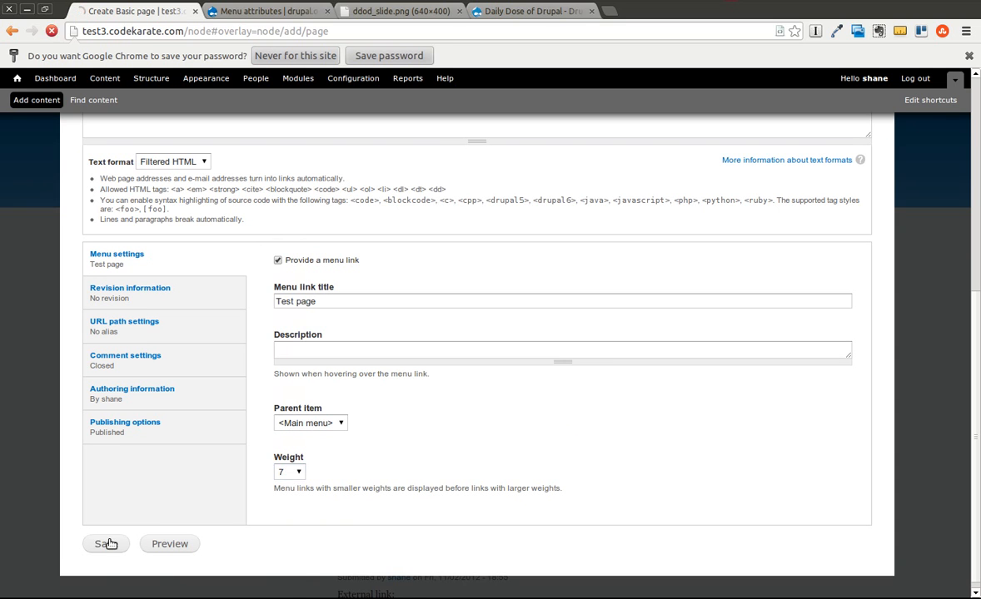
Step: Save the new Test page and view its node on the site
click(104, 542)
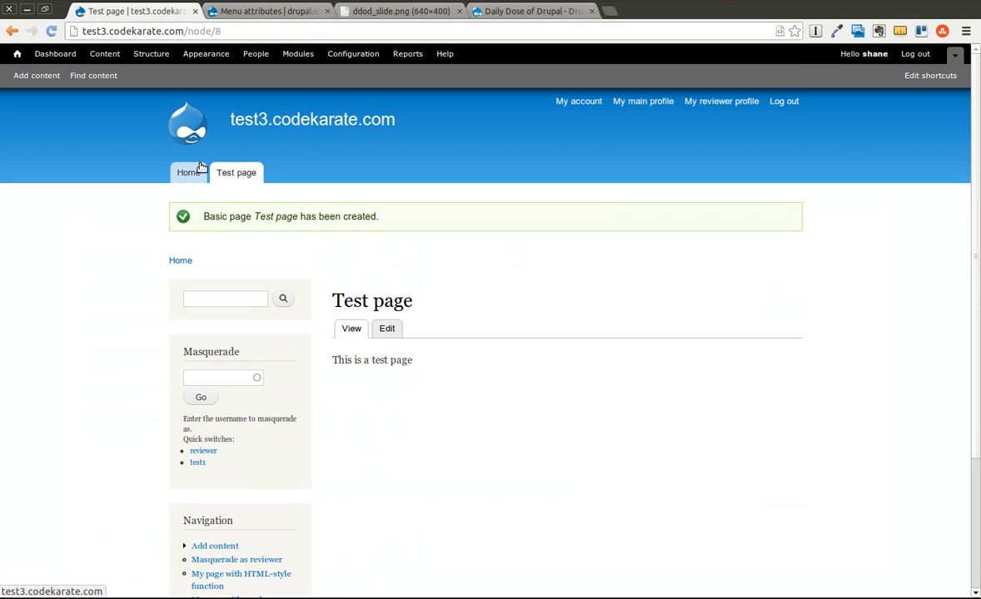
click(188, 171)
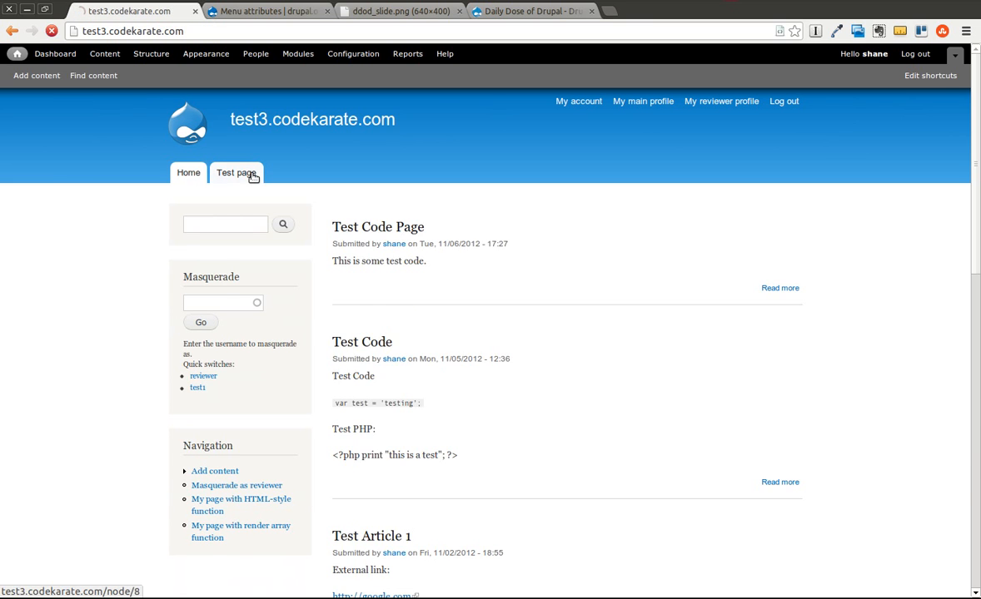
click(236, 172)
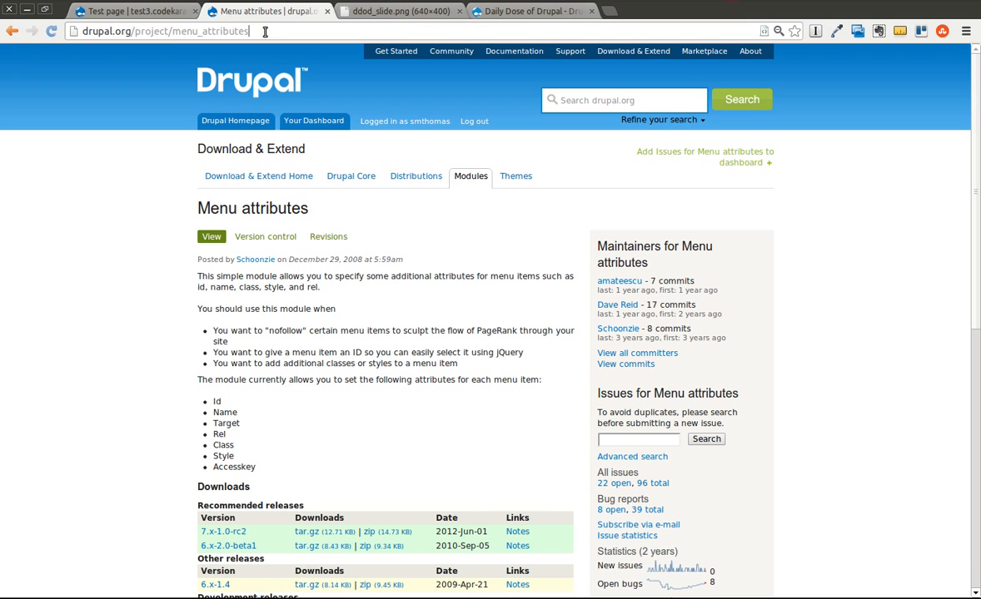
Step: Run drush dl menu_attributes then drush en menu_attributes for the test3 site
double_click(210, 30)
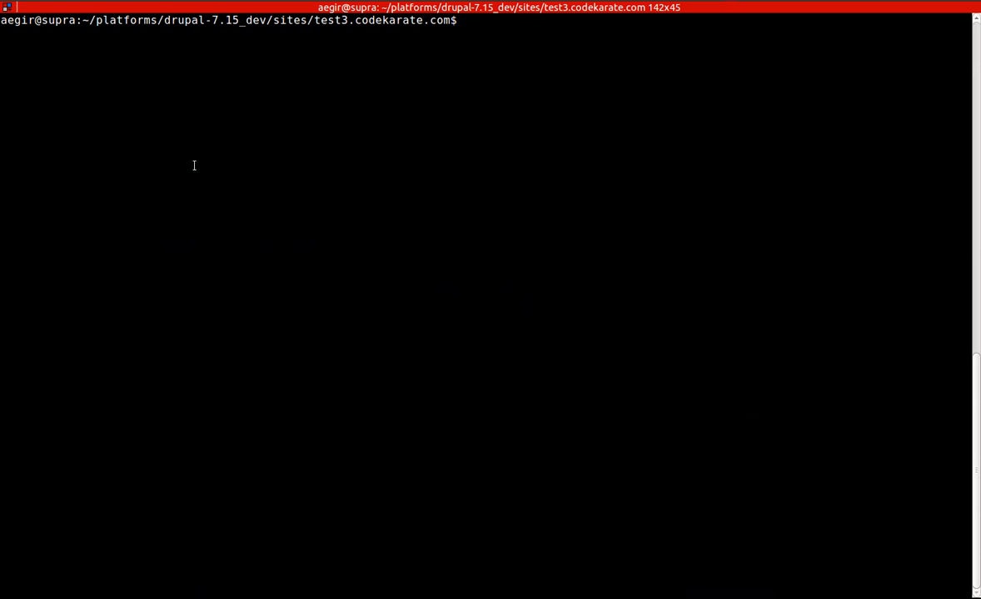
text(drush dl menu_attributes)
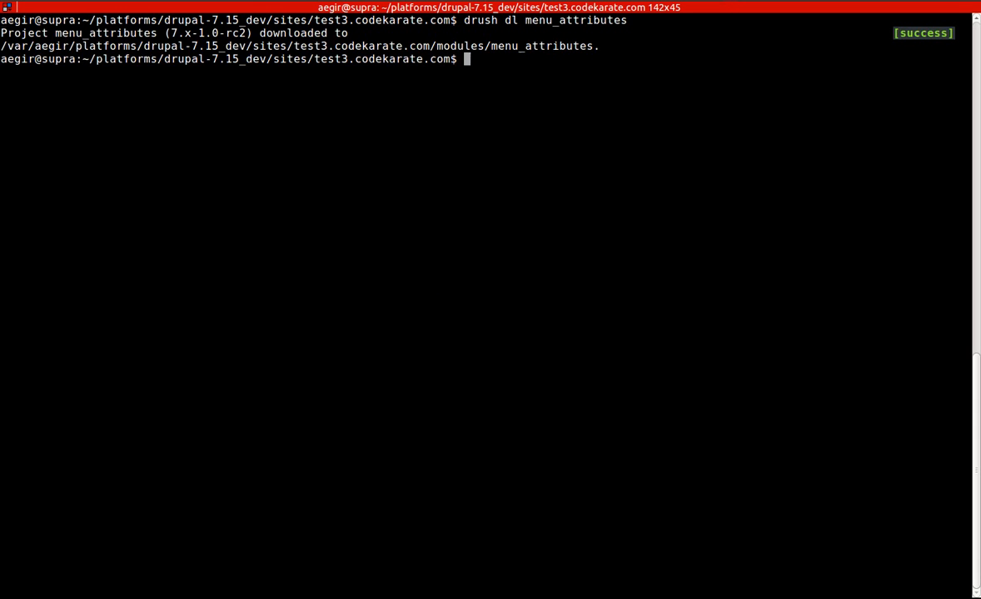
text(d)
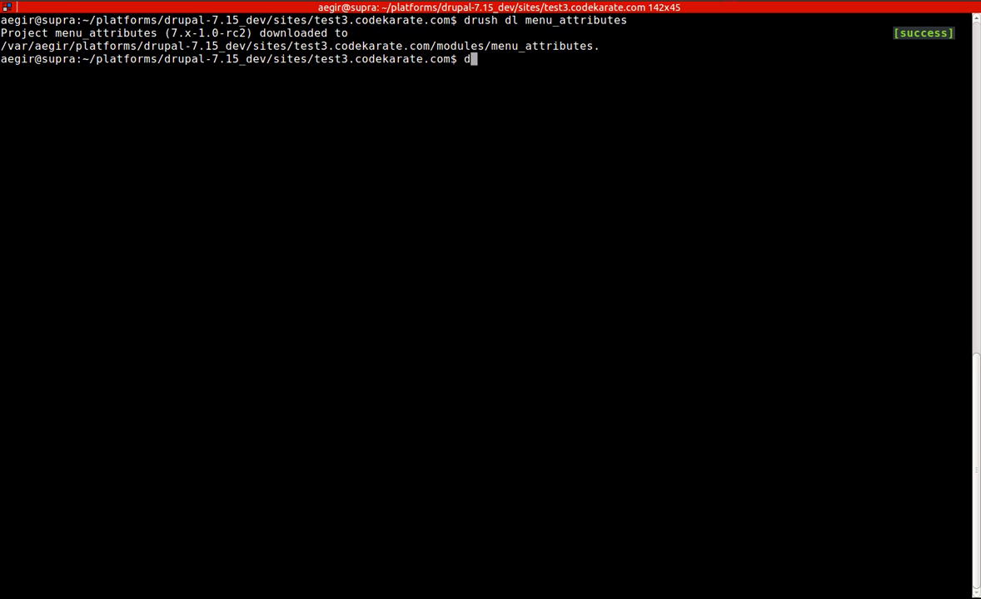
text(rush en menu_attributes)
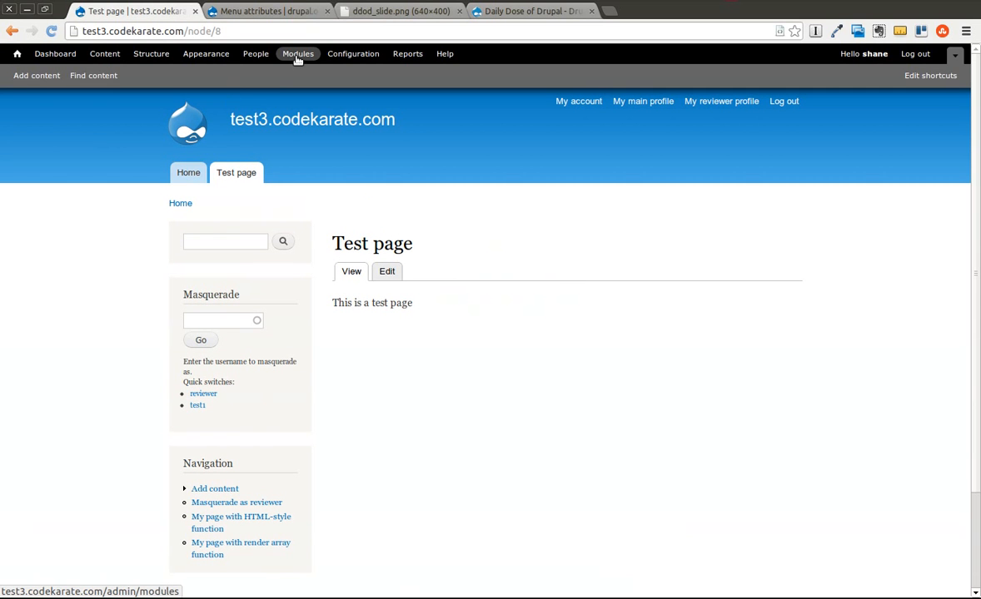
Step: Filter the Modules list by 'men' and go to the Menu attributes configuration
click(297, 53)
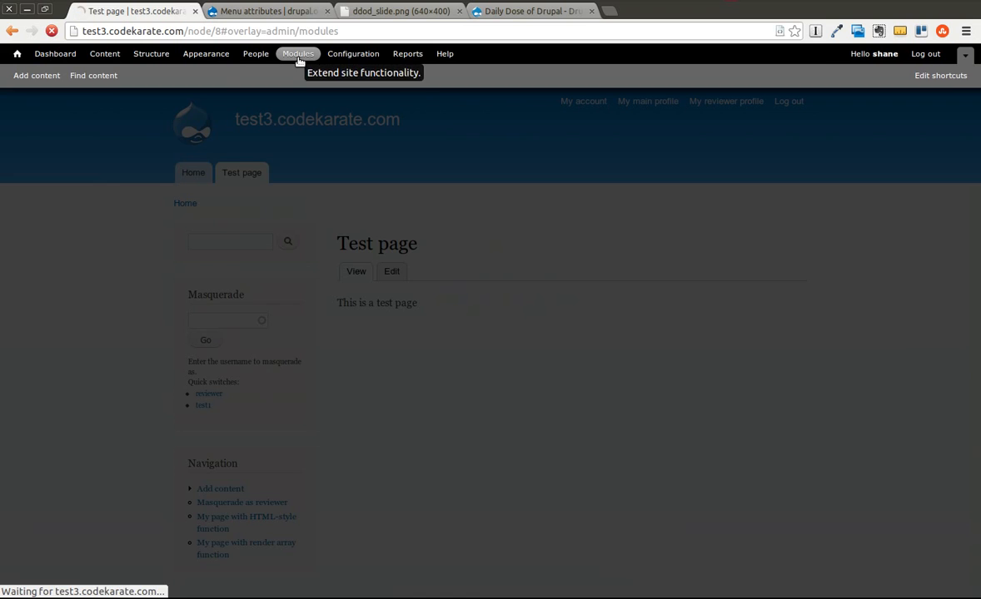
click(296, 54)
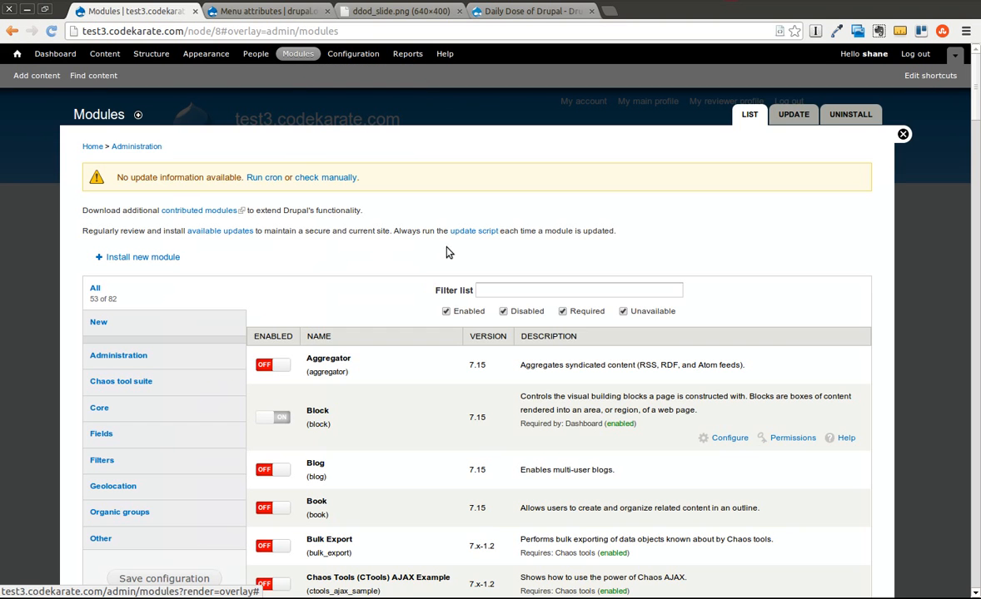
text(menu)
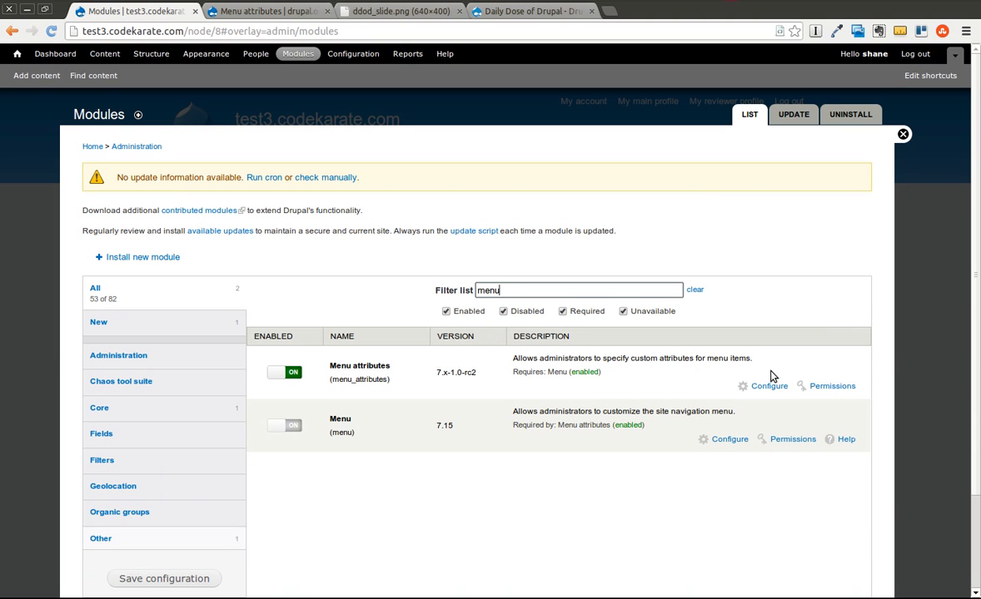
click(769, 386)
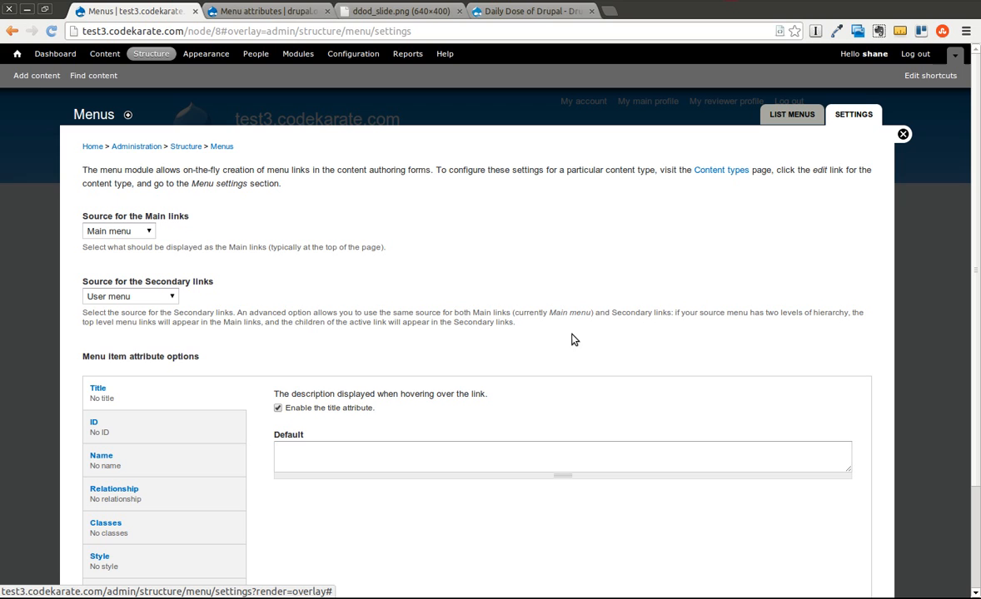
mouse_move(465, 323)
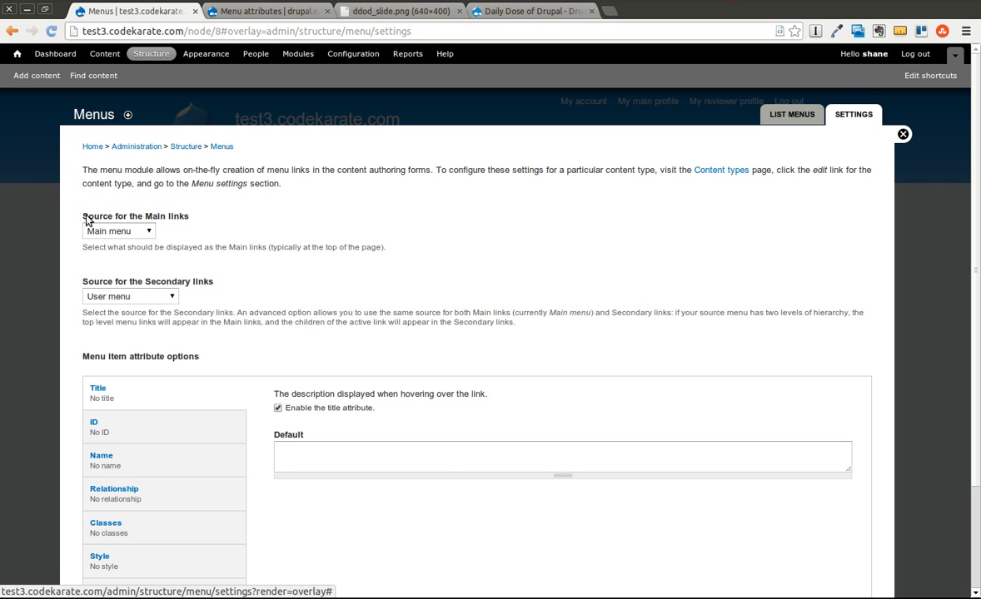
mouse_move(142, 220)
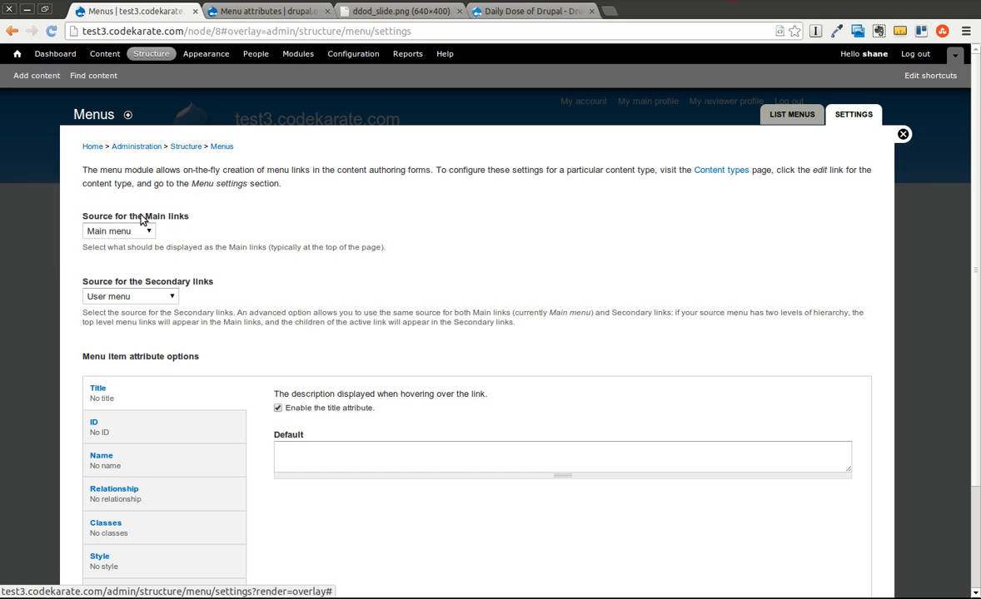
Step: Set the source for secondary links to No Secondary links
click(118, 230)
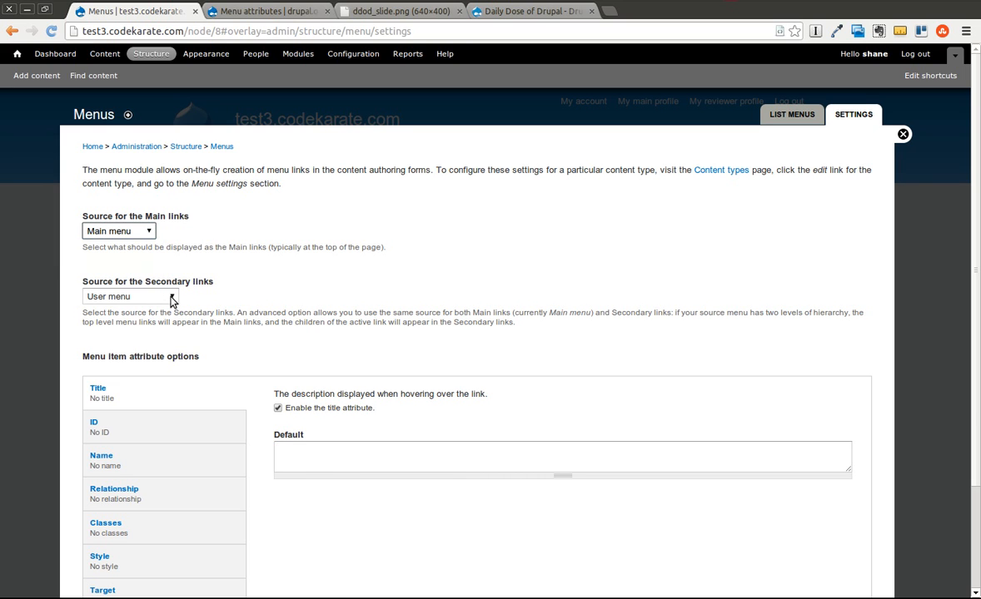
click(130, 296)
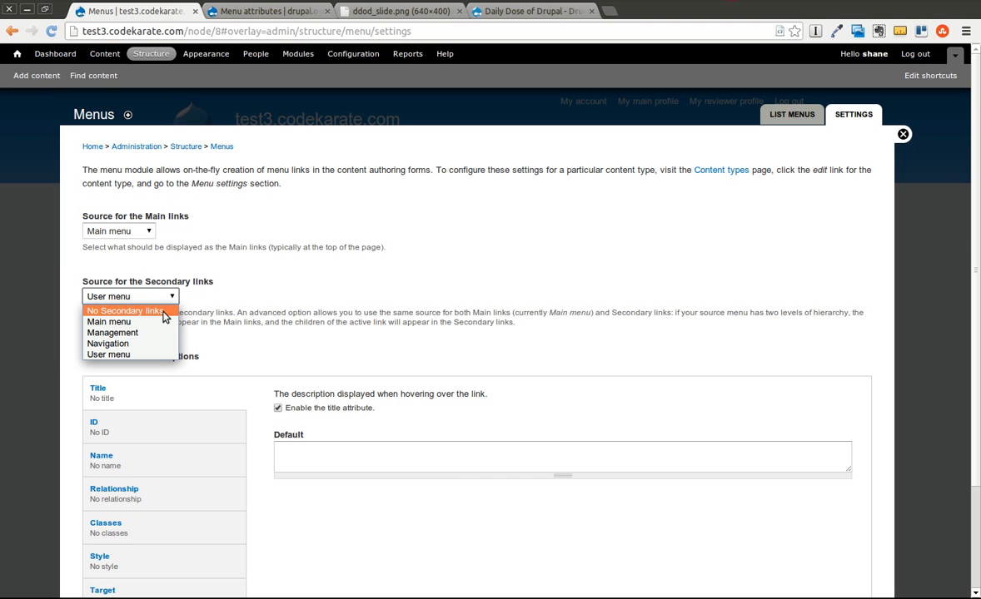
click(124, 311)
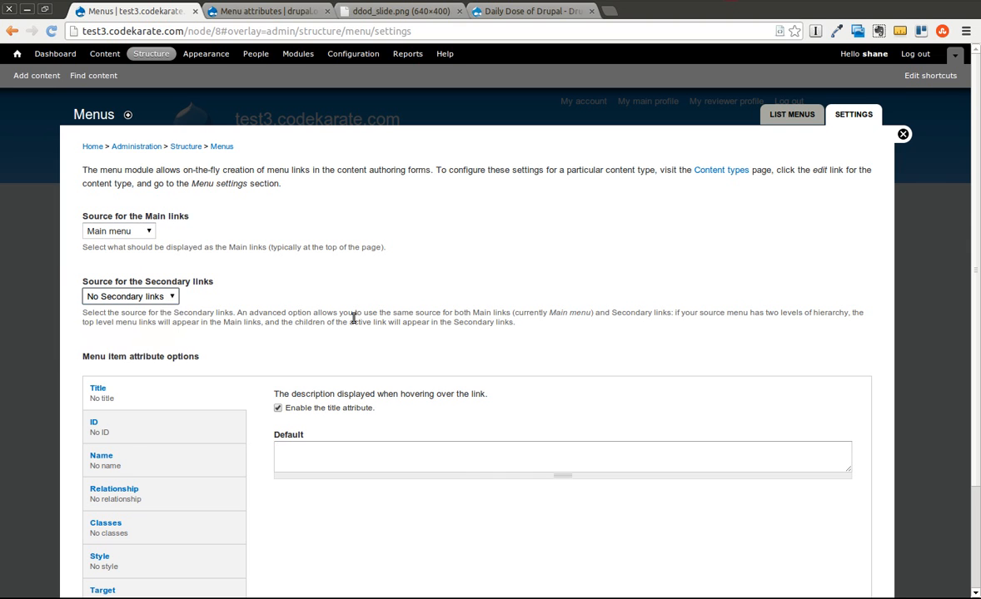
scroll(down, 3)
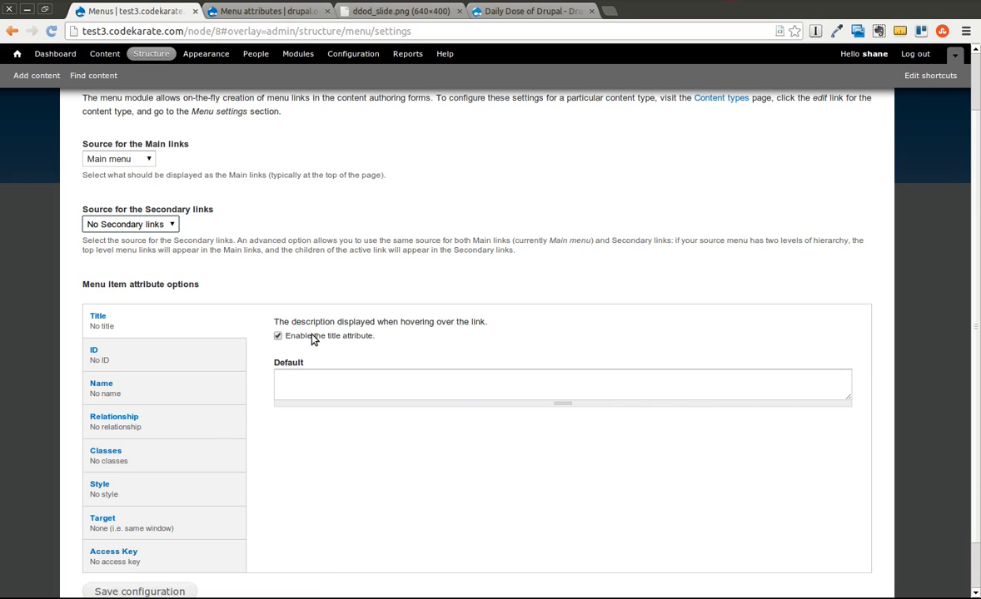
Step: Look over the Title, Name, Relationship, Style, Target and Access Key attribute options
click(97, 353)
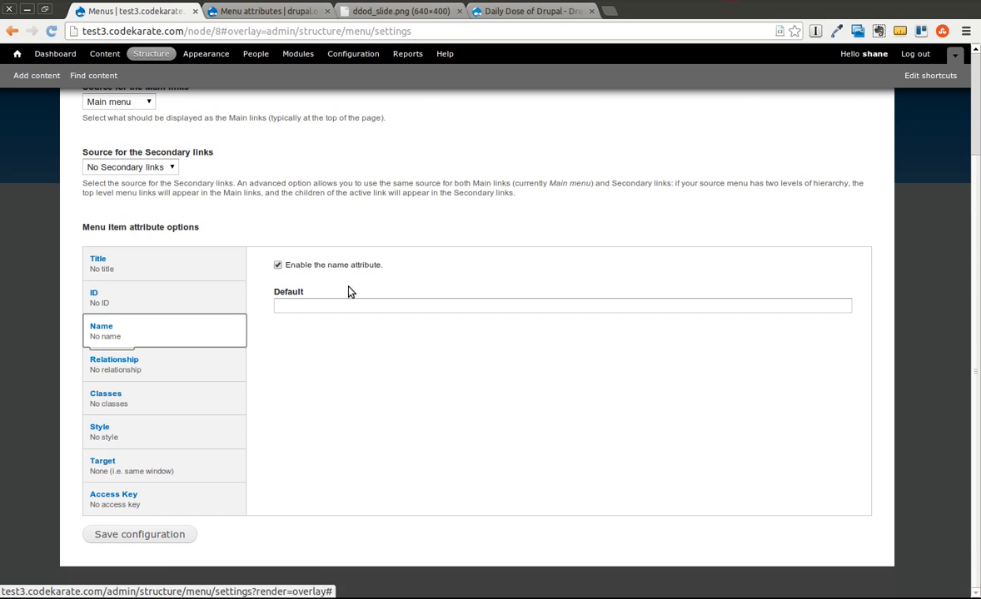
click(96, 263)
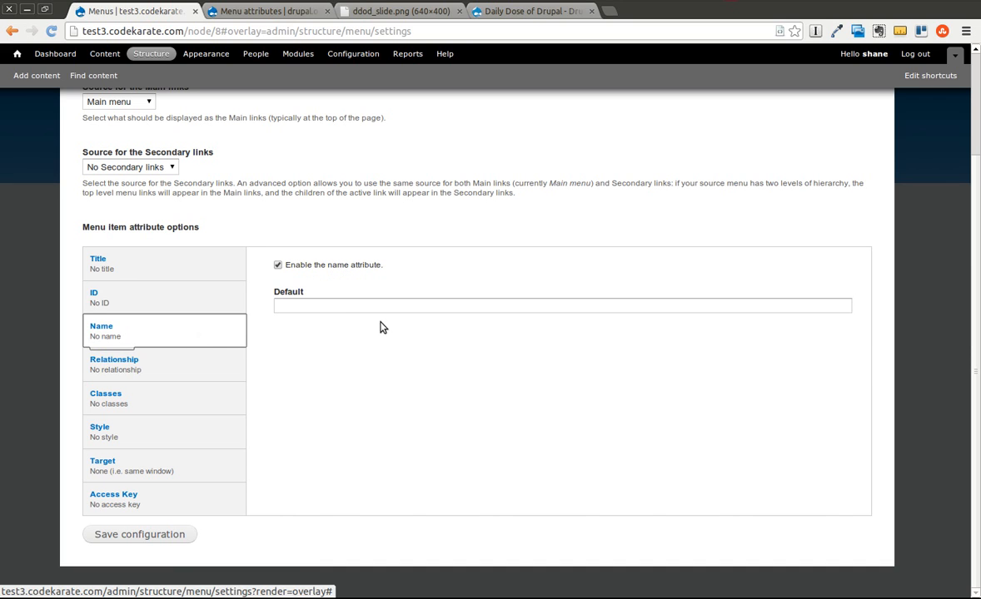
click(113, 363)
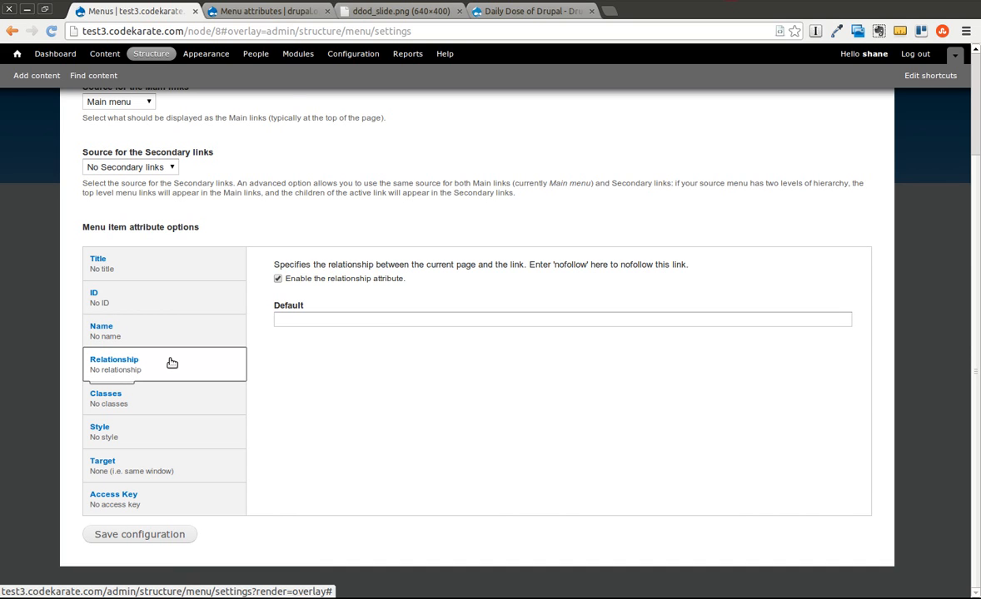
mouse_move(170, 402)
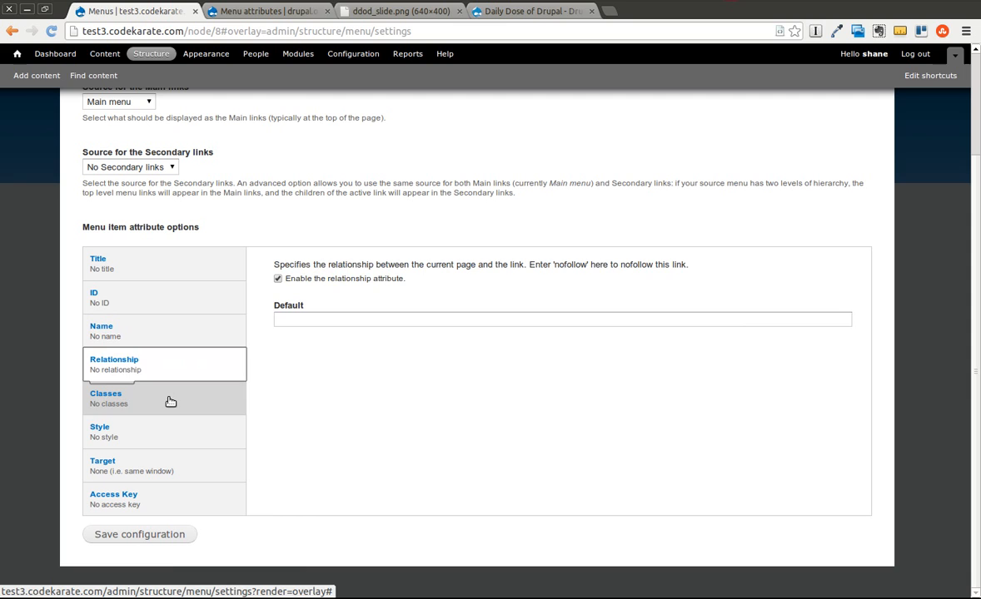
click(100, 431)
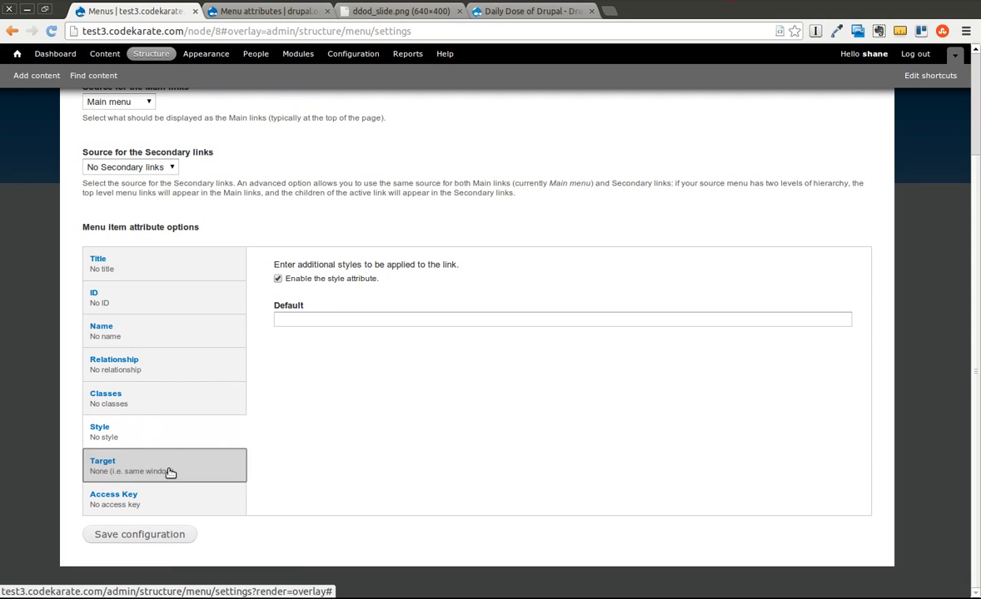
click(113, 499)
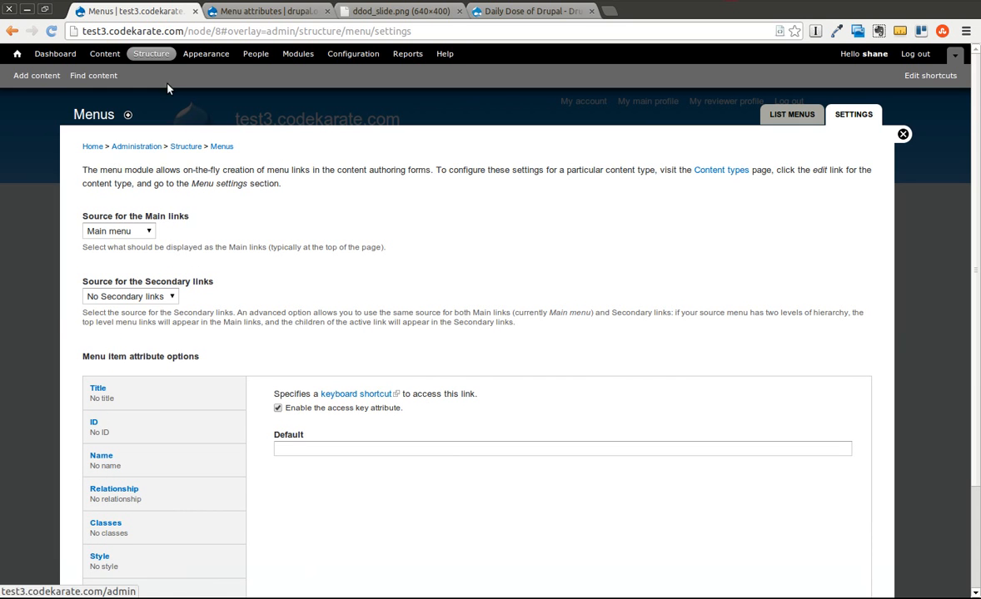
Step: From Structure > Menus, list the links of the Main menu
click(152, 53)
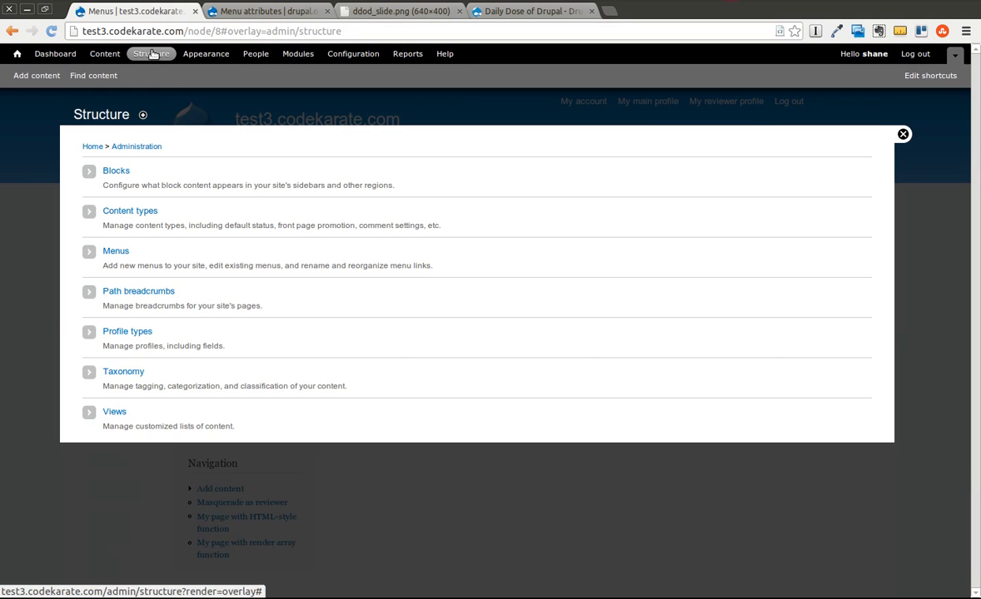
click(117, 250)
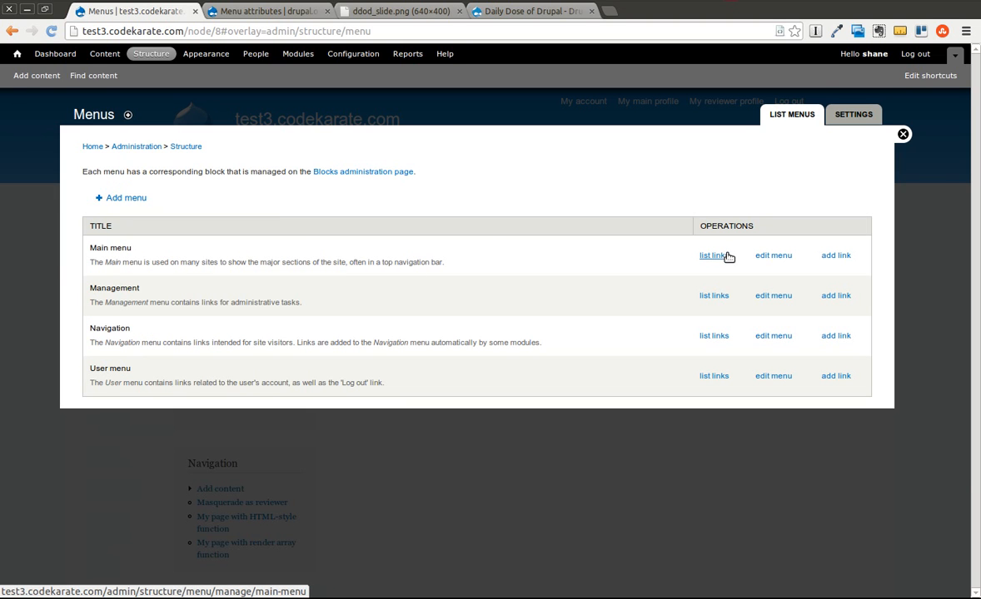
click(713, 255)
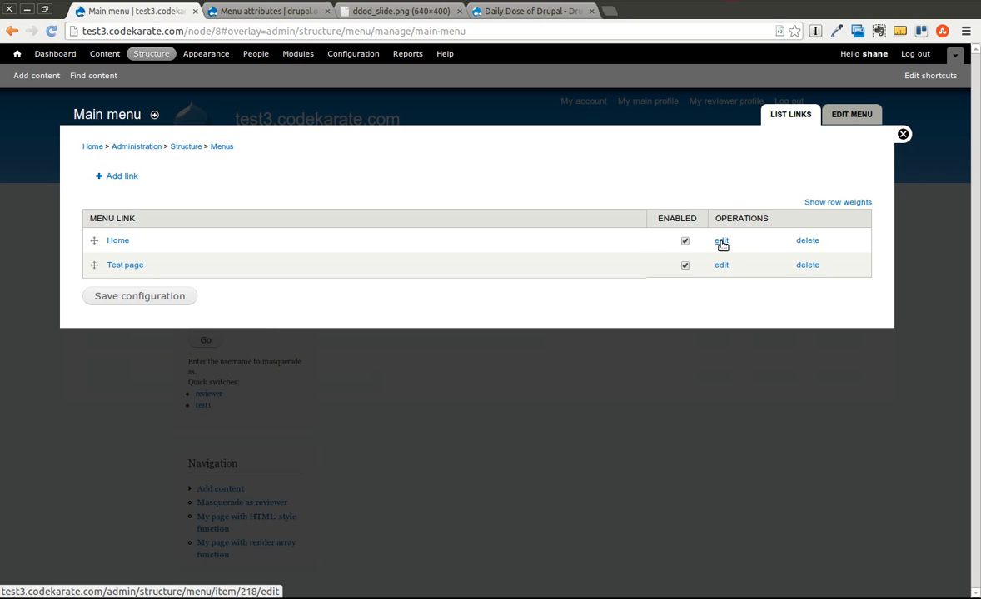
Step: Edit the Home link with title 'CodeKarate Home' and ID 'codekarate-home'
click(720, 240)
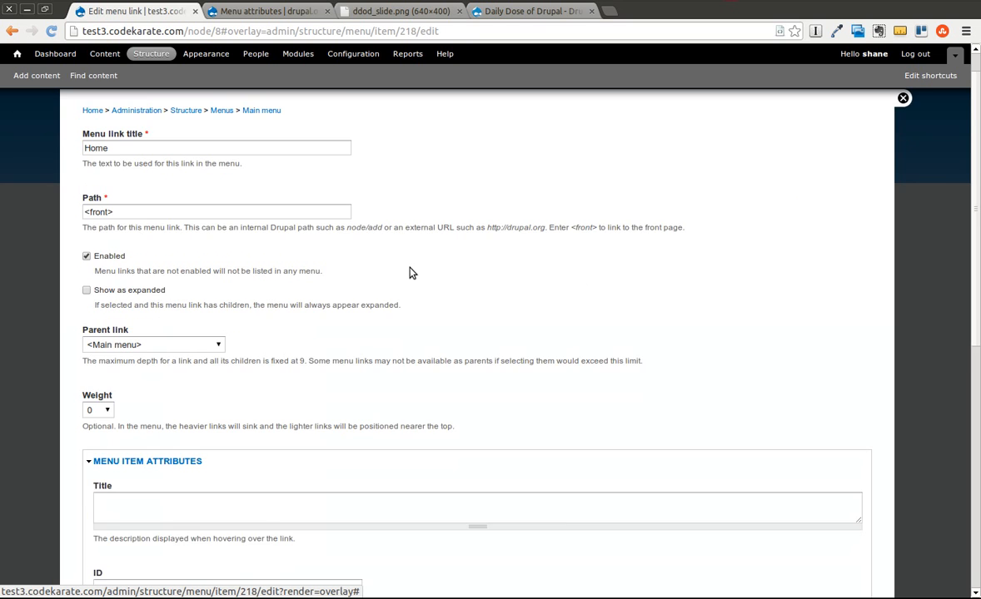
scroll(down, 3)
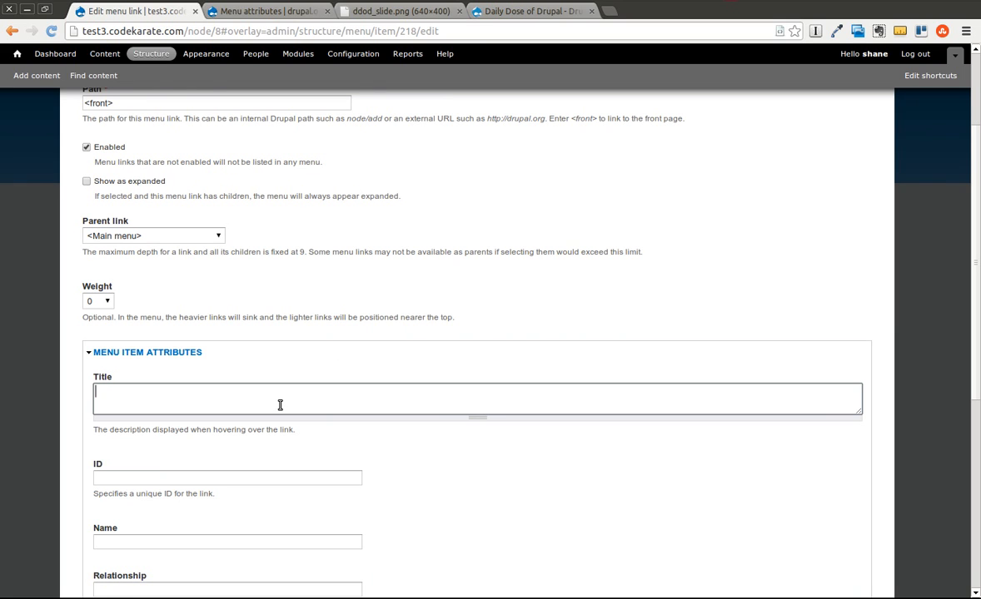
text(Cool)
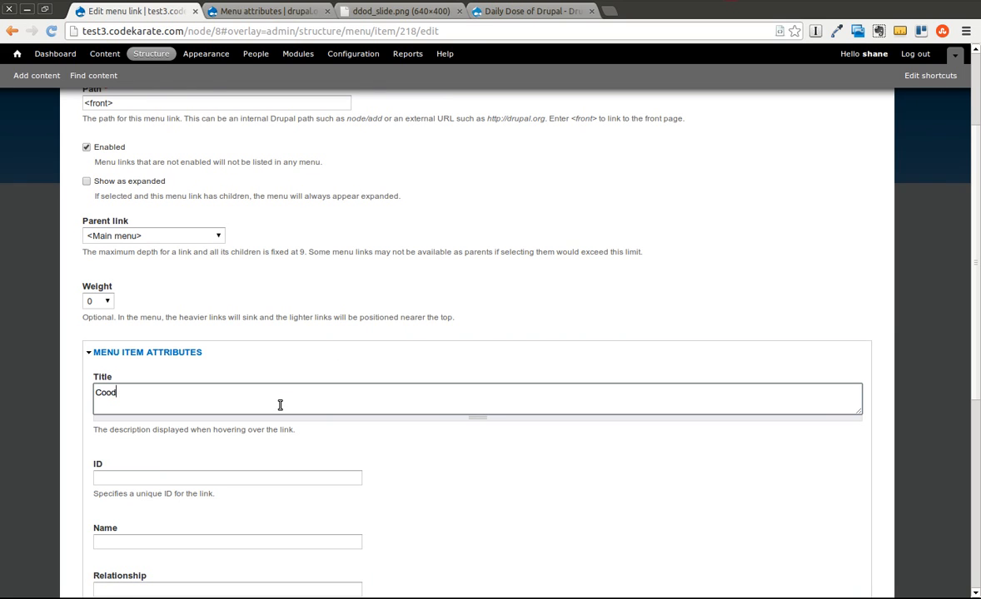
text(CodeKaraa)
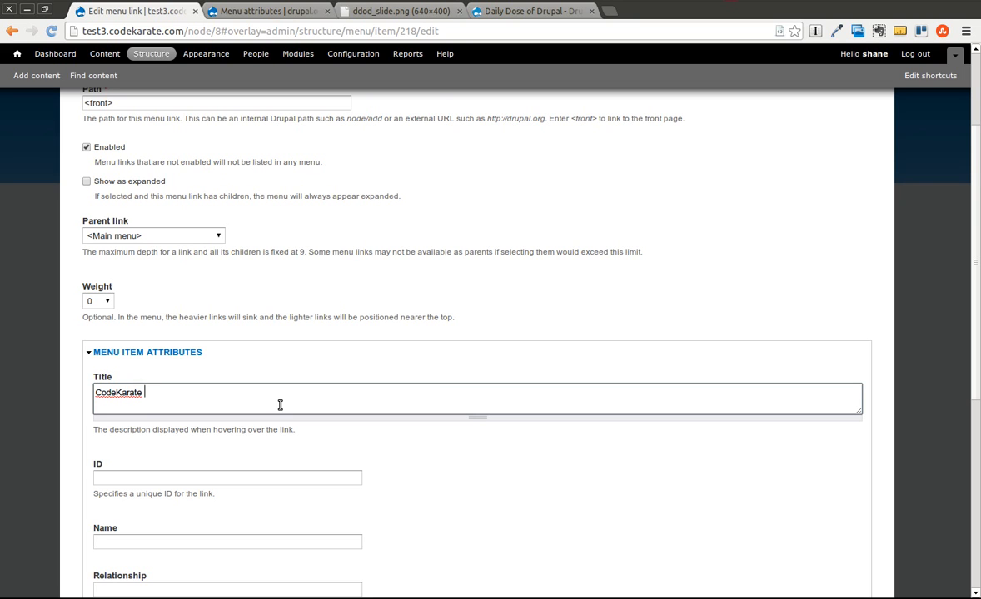
text(Home)
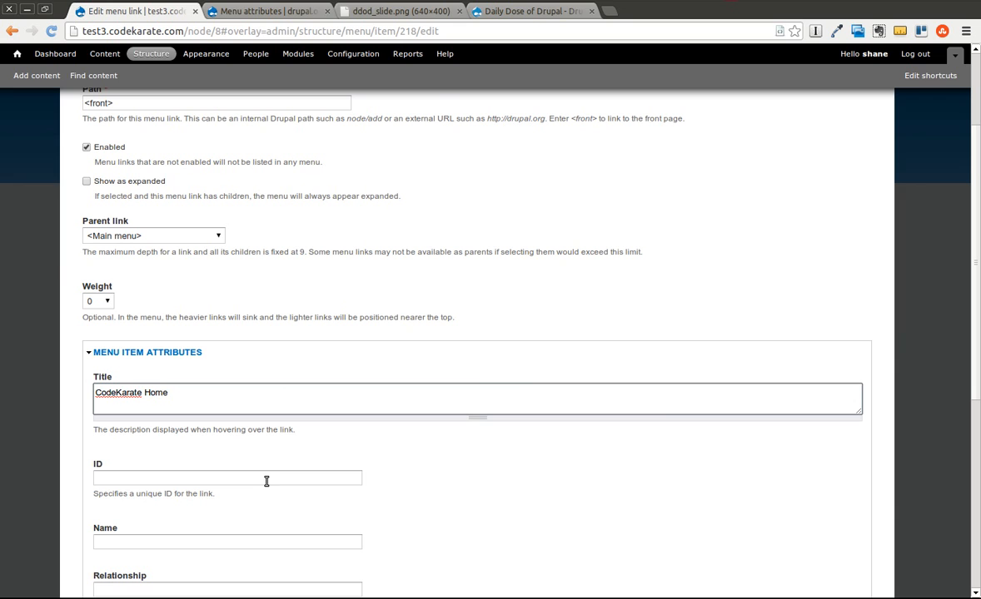
text(codekarate-home)
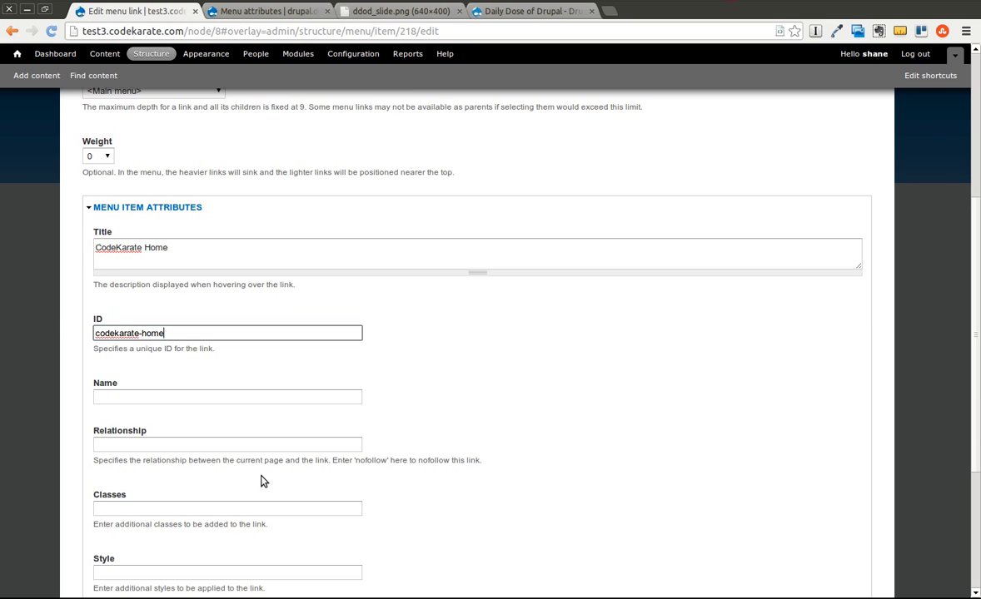
click(226, 510)
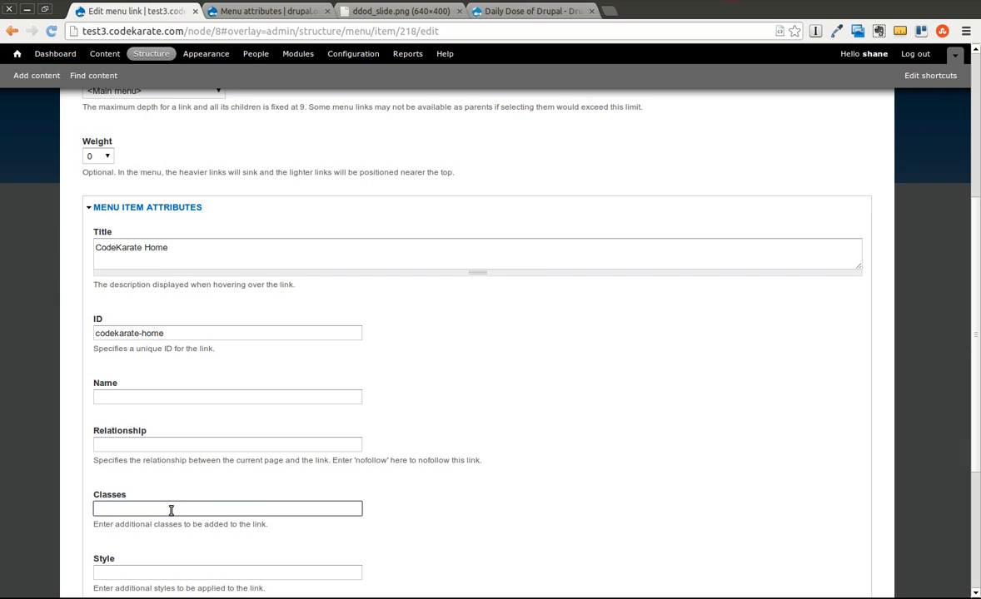
Step: Add class 'main-class' to the Home link and save it
click(170, 509)
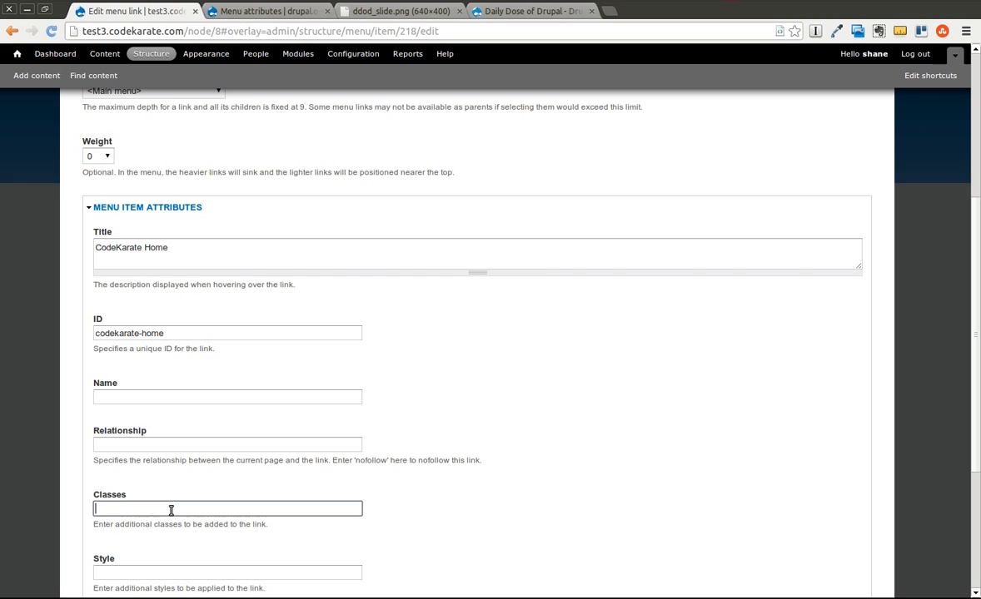
text(main-class)
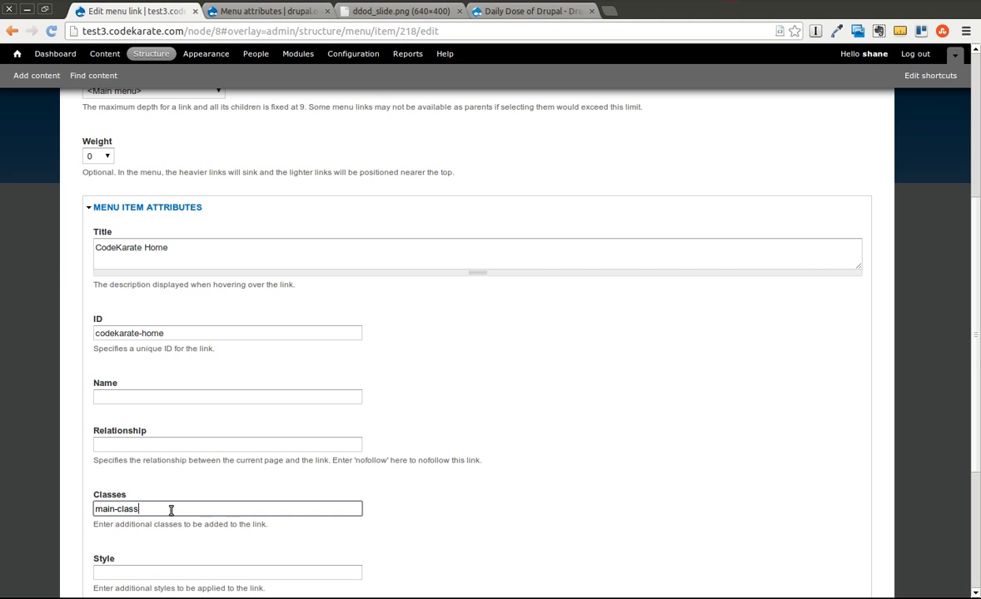
scroll(down, 3)
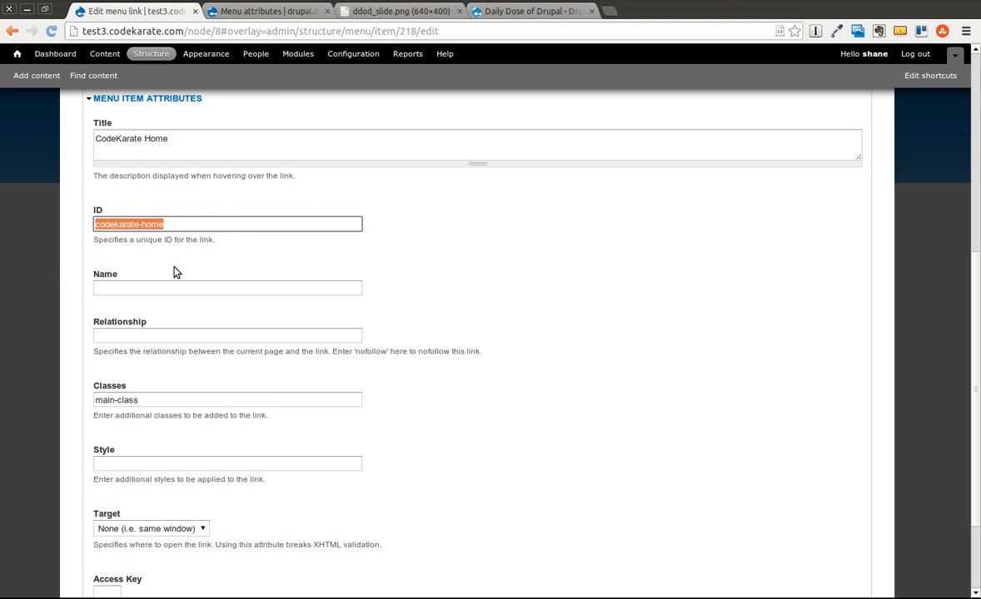
scroll(down, 3)
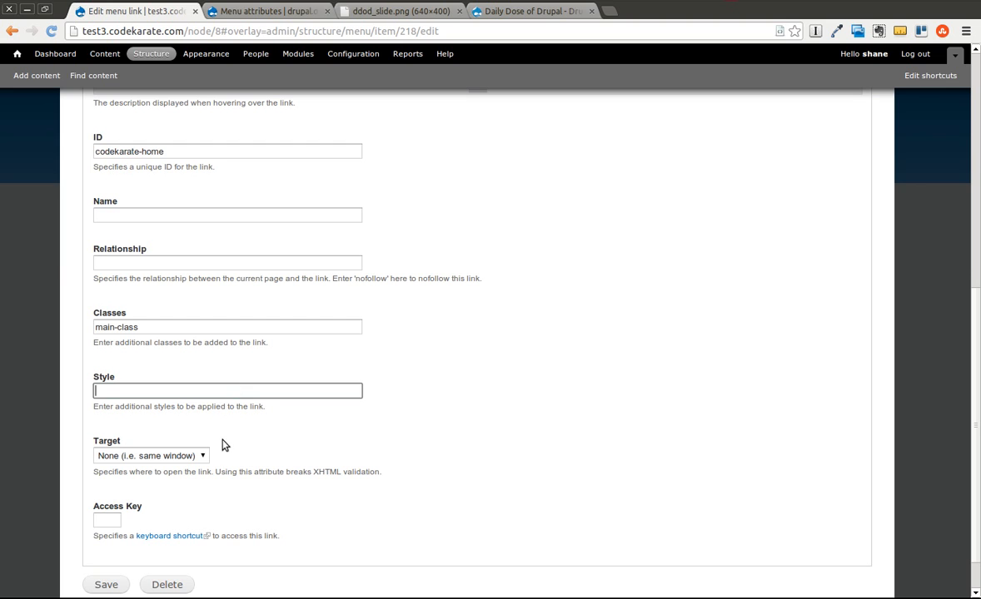
click(149, 456)
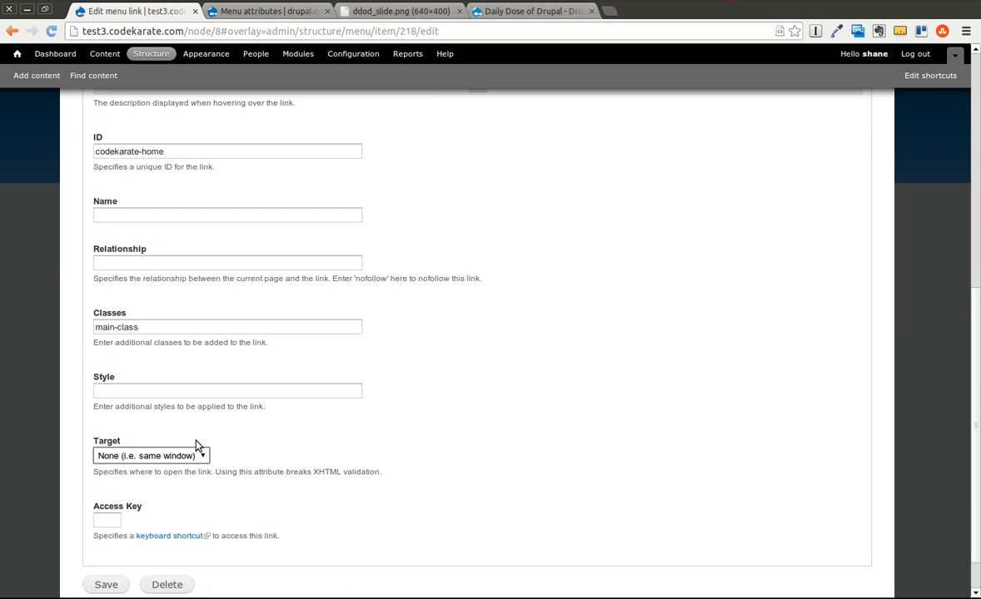
scroll(down, 3)
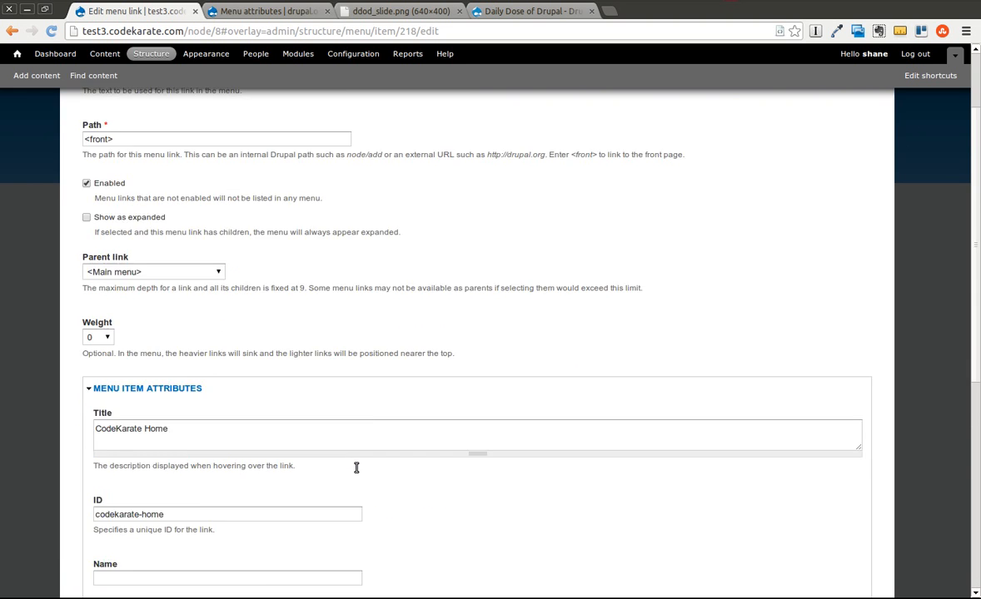
scroll(down, 3)
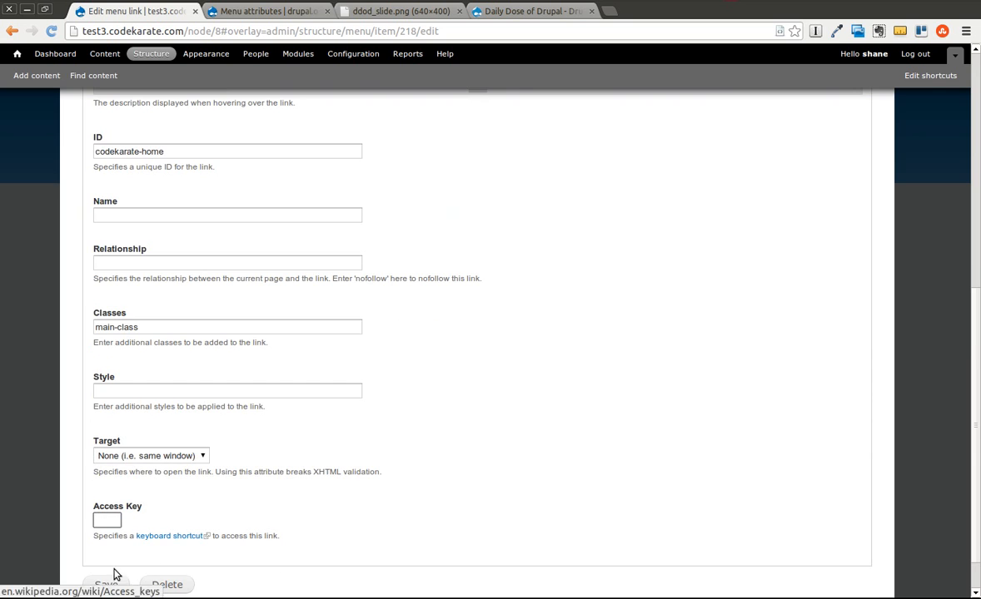
click(106, 584)
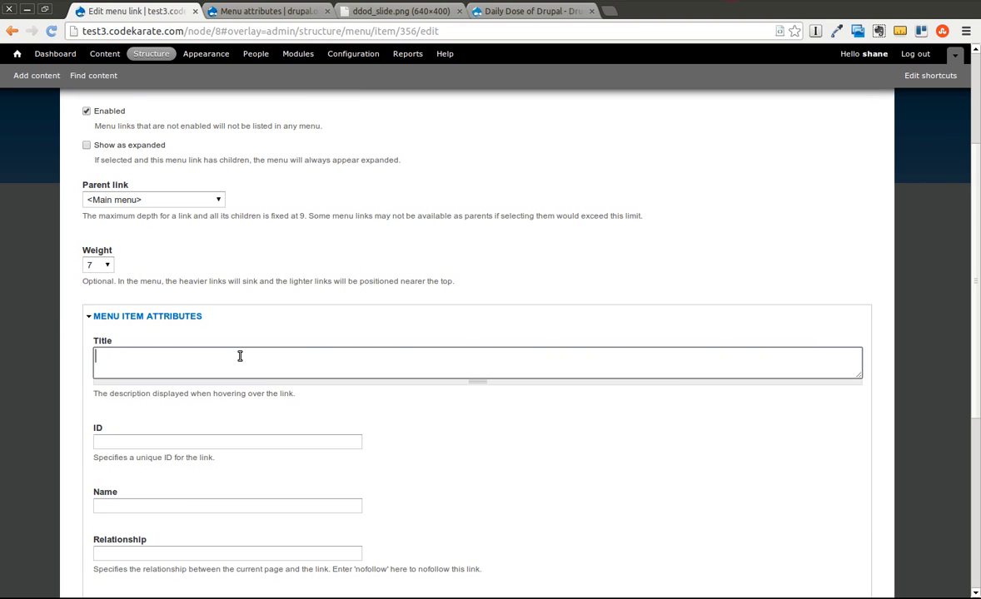
Step: Give the Test page link title and name 'Test Page' and ID 'test-page-menu'
text(Test Page)
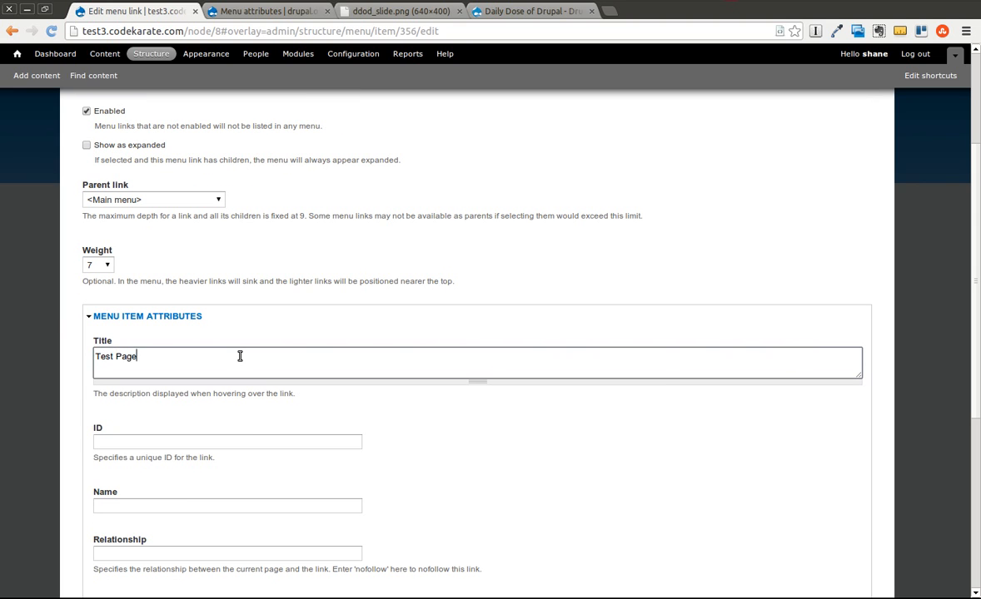
click(227, 441)
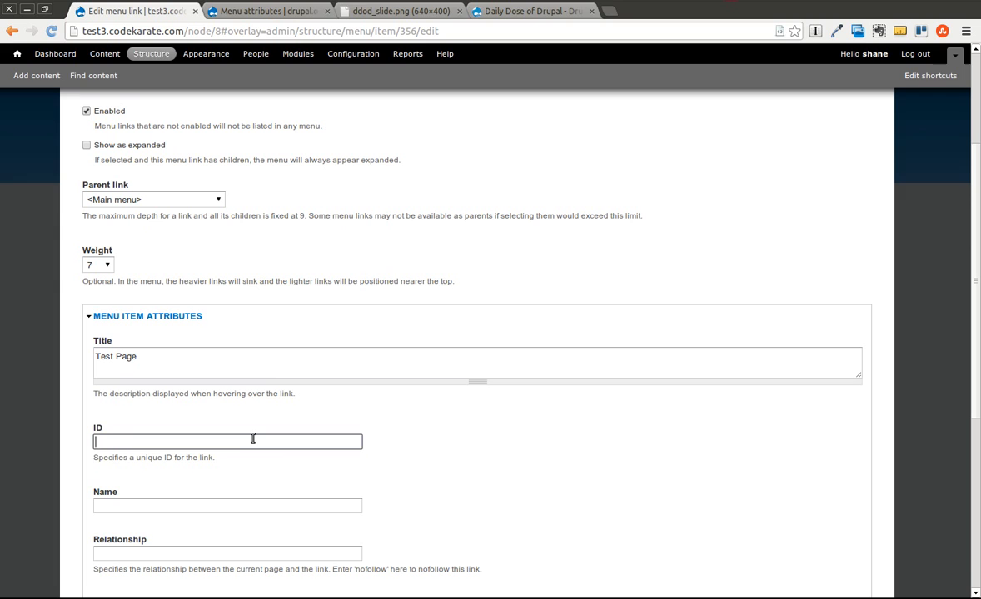
text(test-page-e)
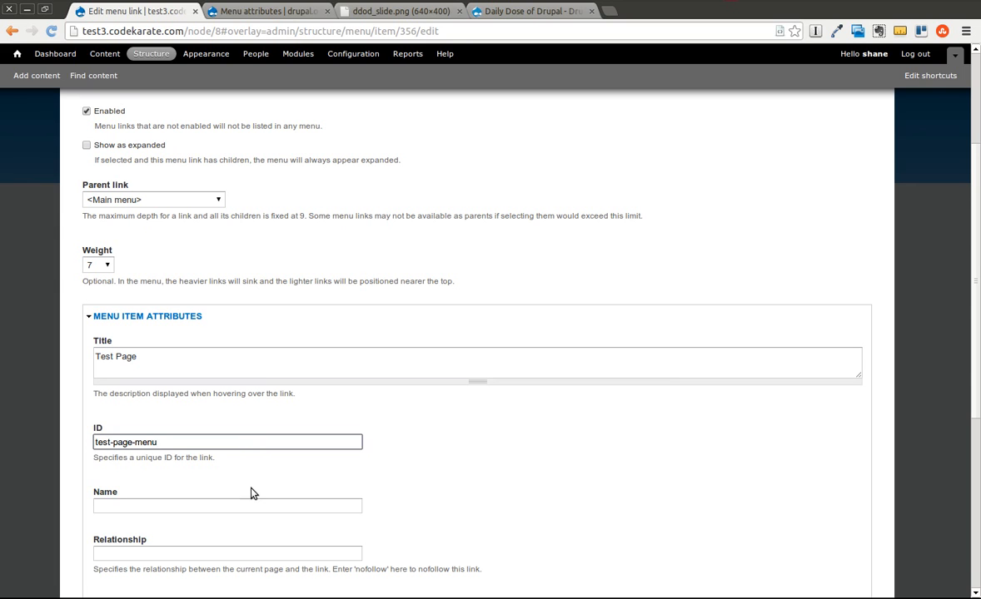
text(Test Page)
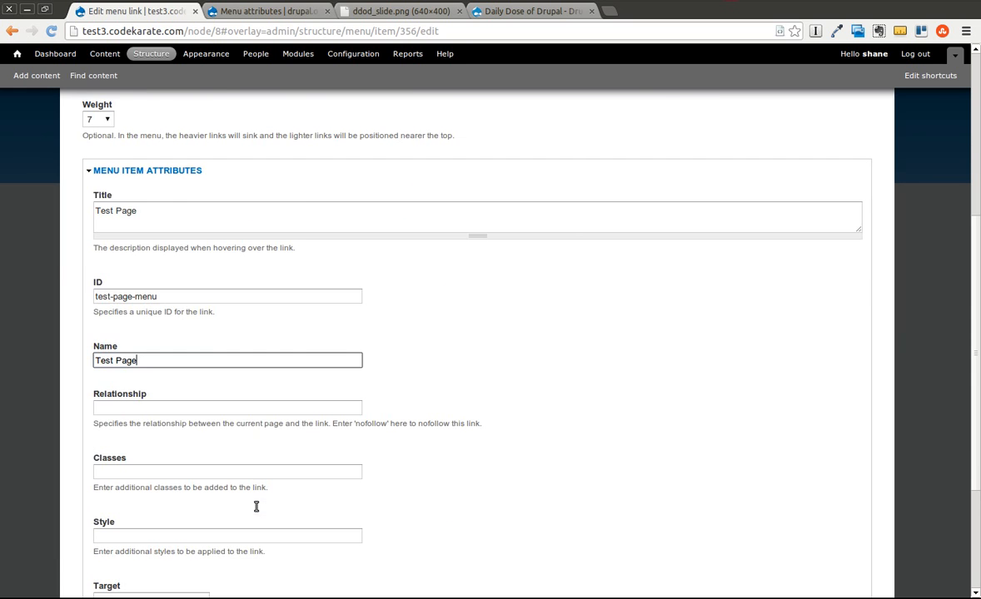
scroll(down, 3)
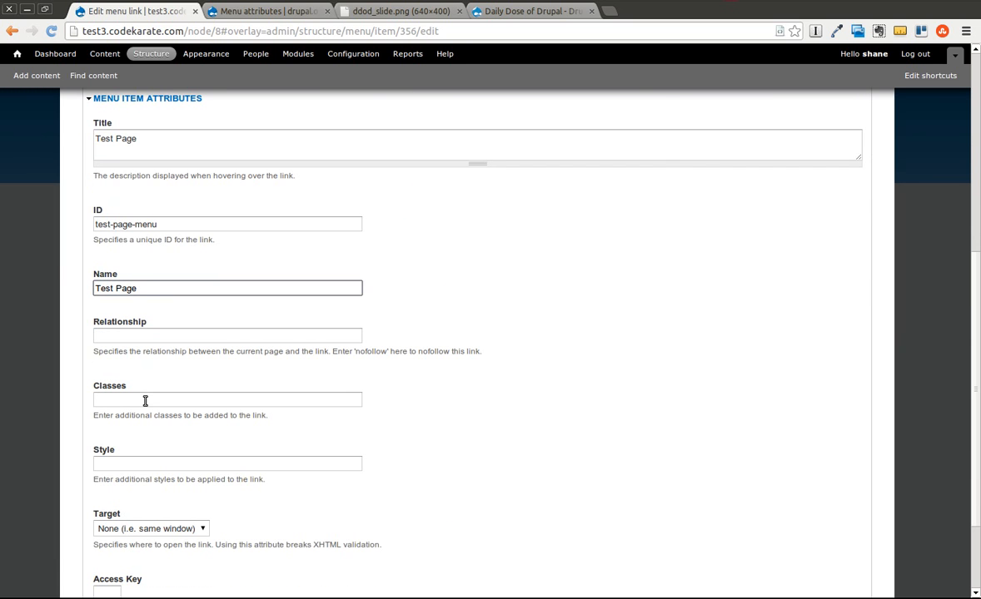
Step: Add class 'main-class', set target to New window (_blank), and save the link
click(227, 400)
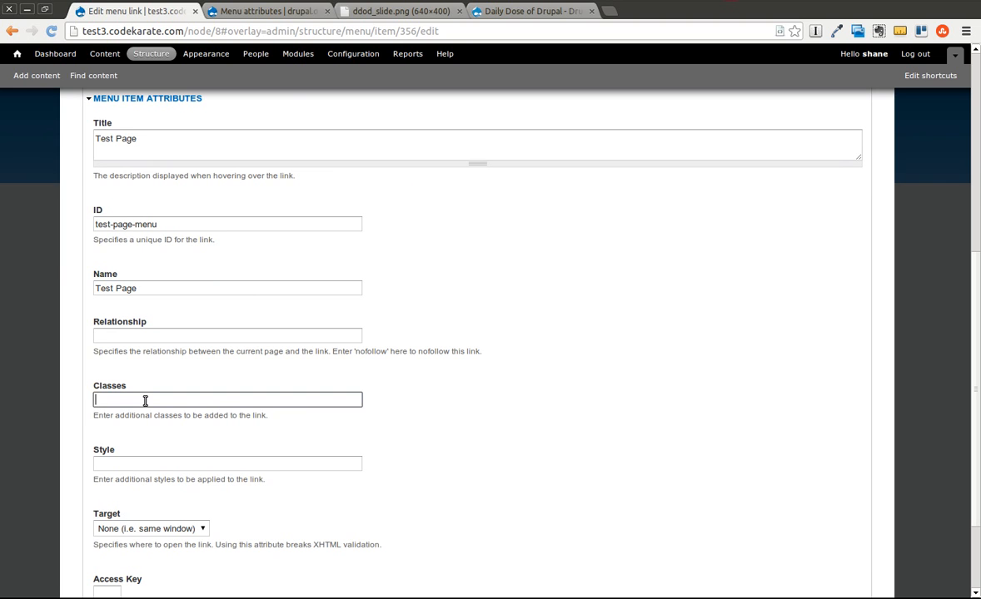
text(main-class)
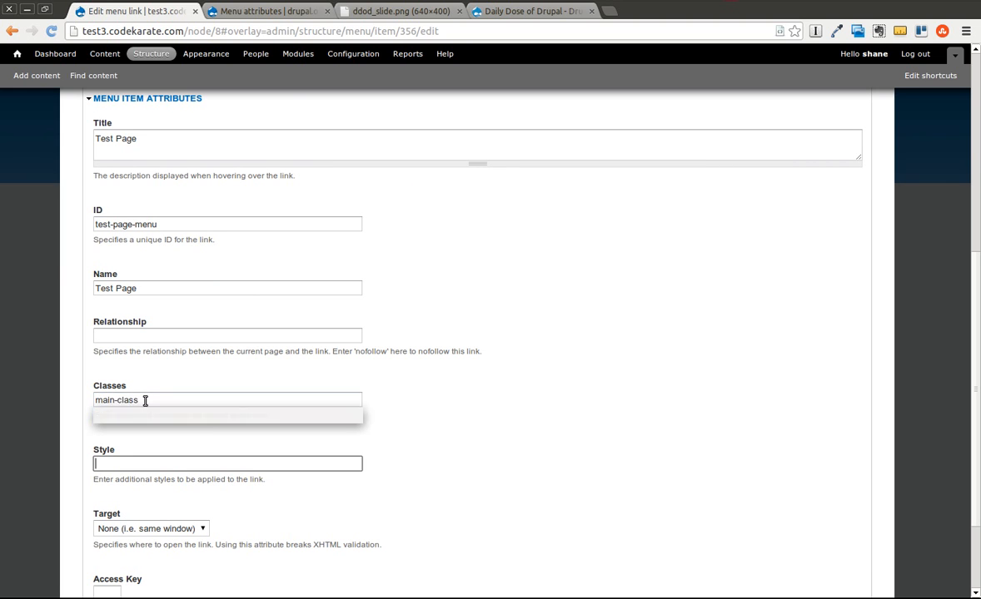
scroll(down, 3)
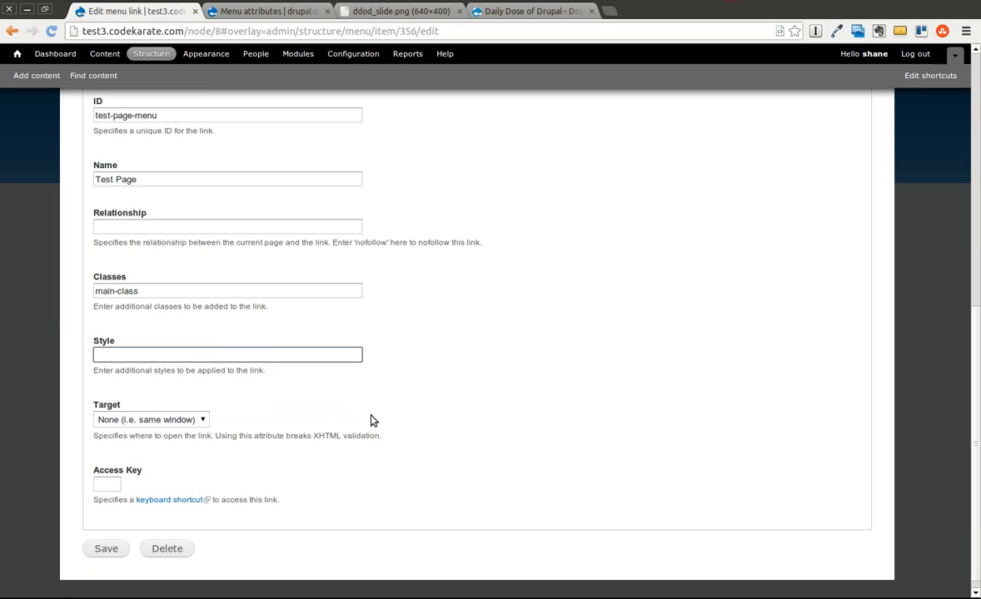
click(150, 420)
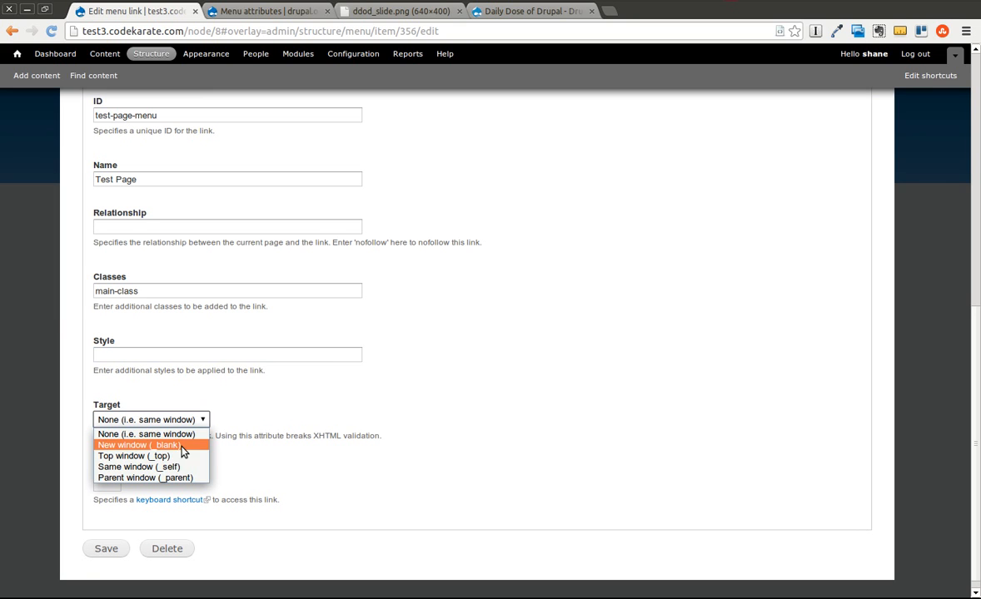
click(138, 445)
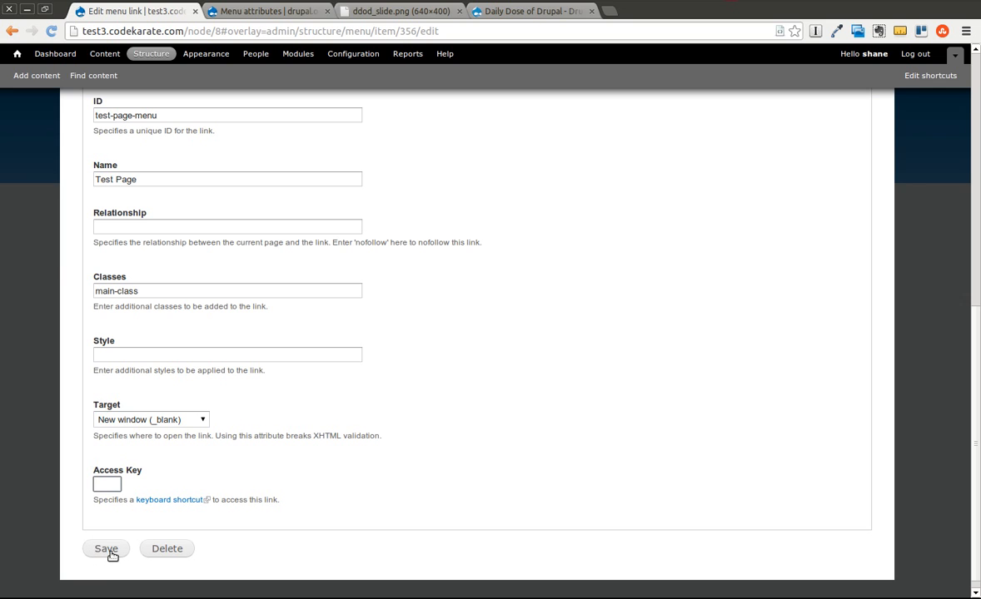
click(106, 549)
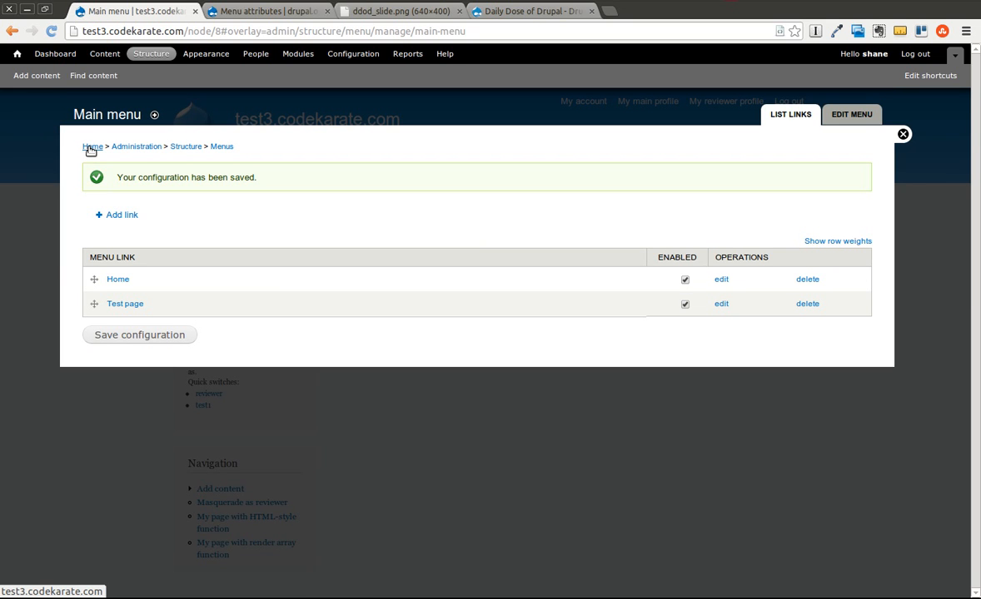
Step: Inspect the Test page link's markup showing title 'Test Page', id 'test-page-menu', 'main-class' and target '_blank'
click(903, 134)
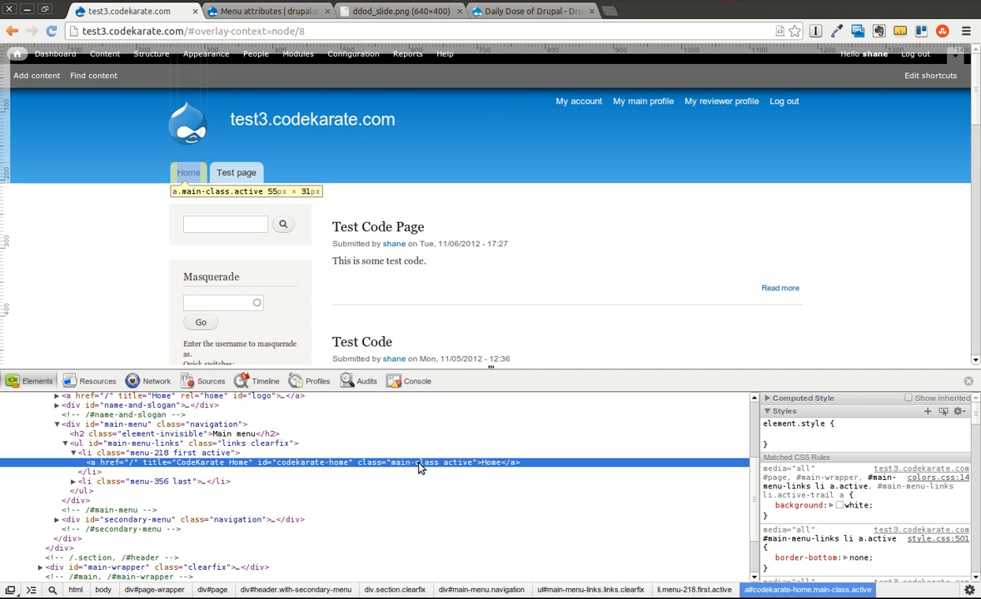
mouse_move(466, 470)
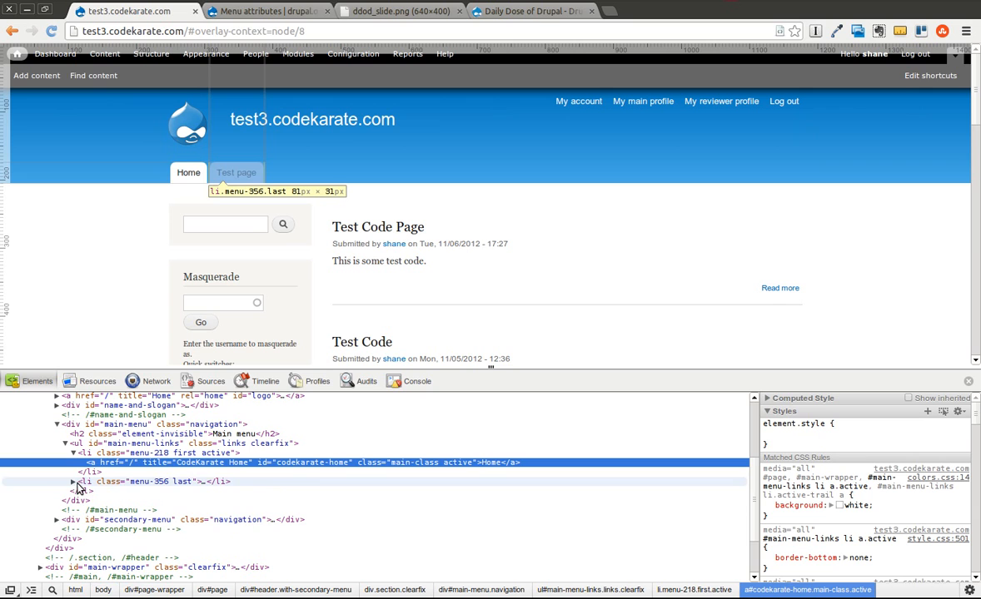
click(73, 481)
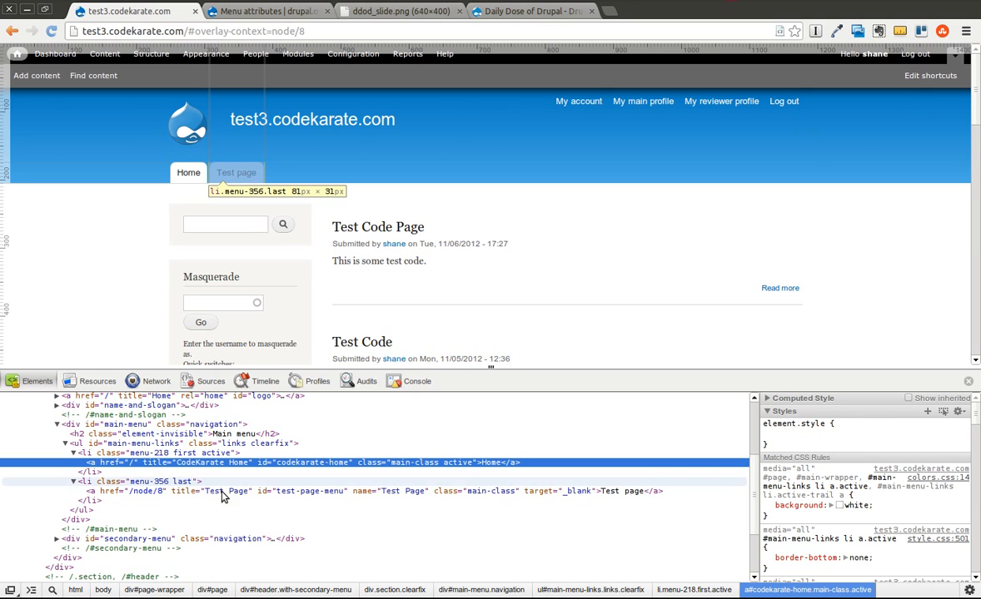
mouse_move(353, 489)
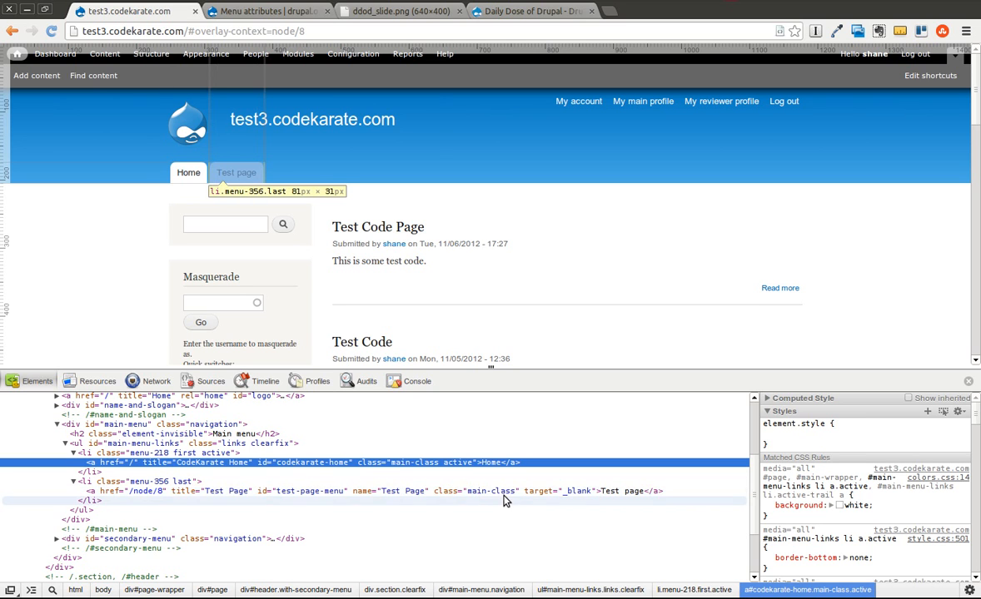
mouse_move(47, 258)
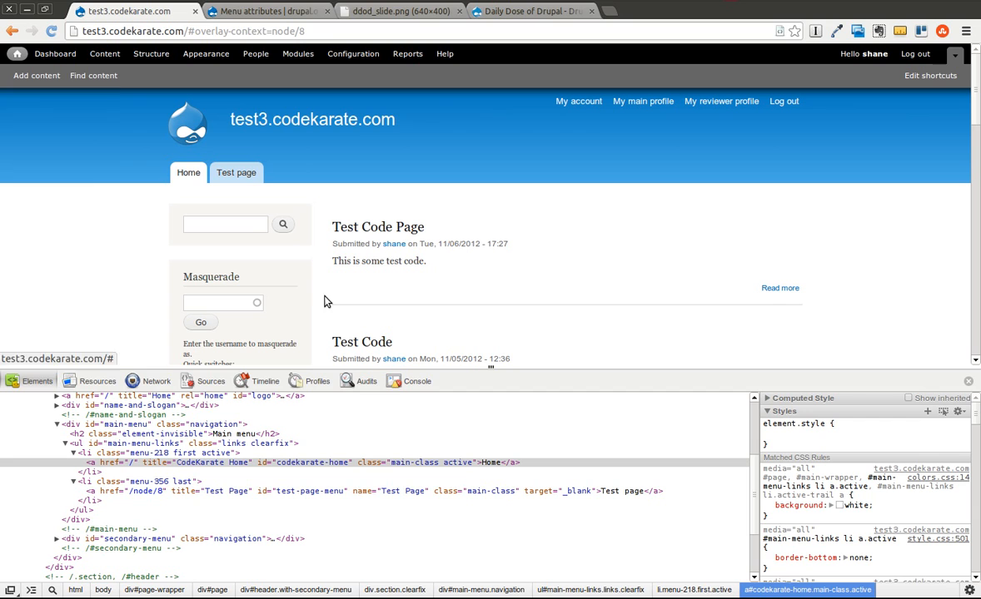
mouse_move(136, 256)
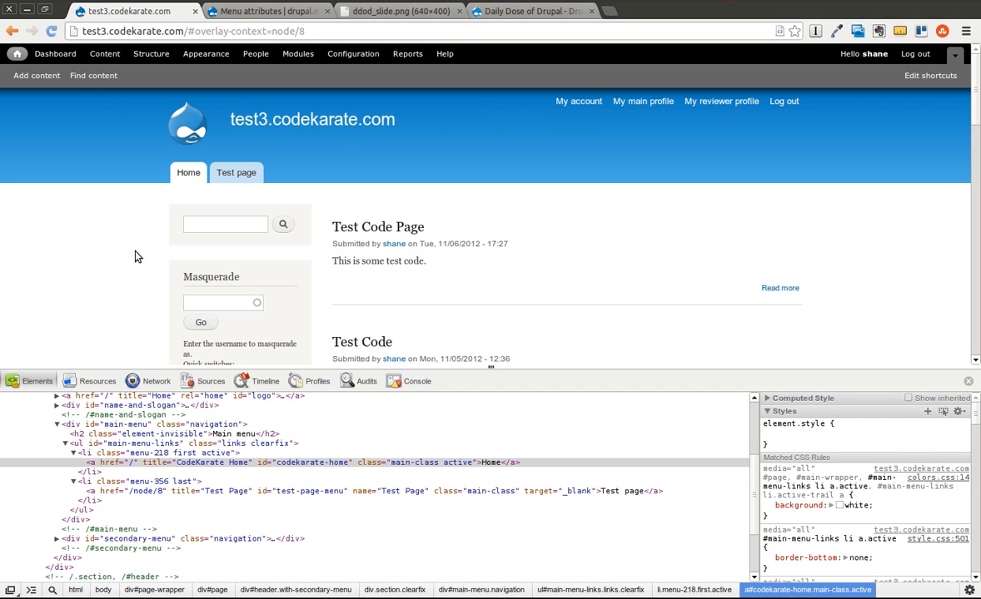
mouse_move(183, 175)
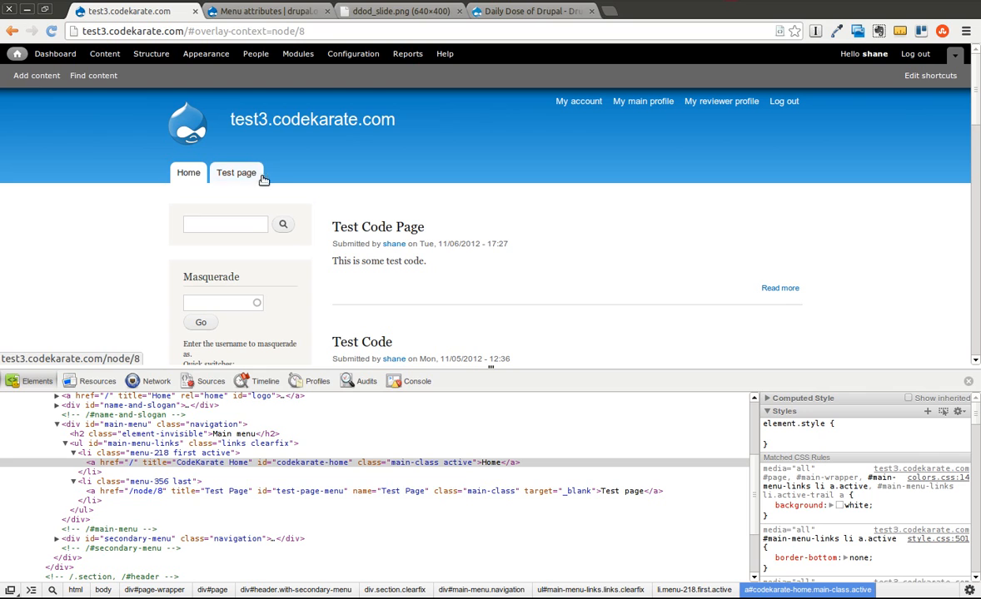
mouse_move(245, 198)
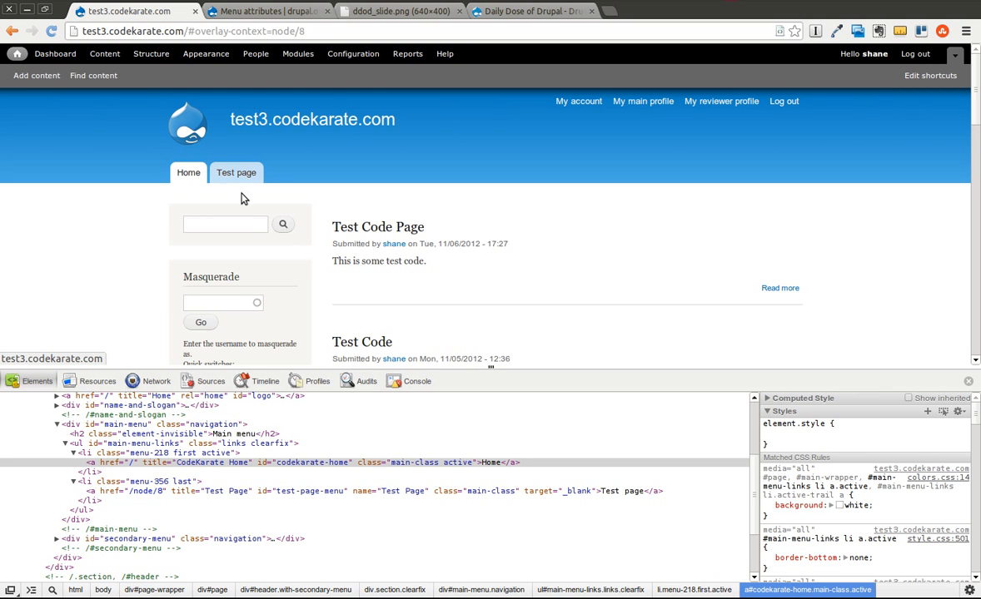
mouse_move(186, 203)
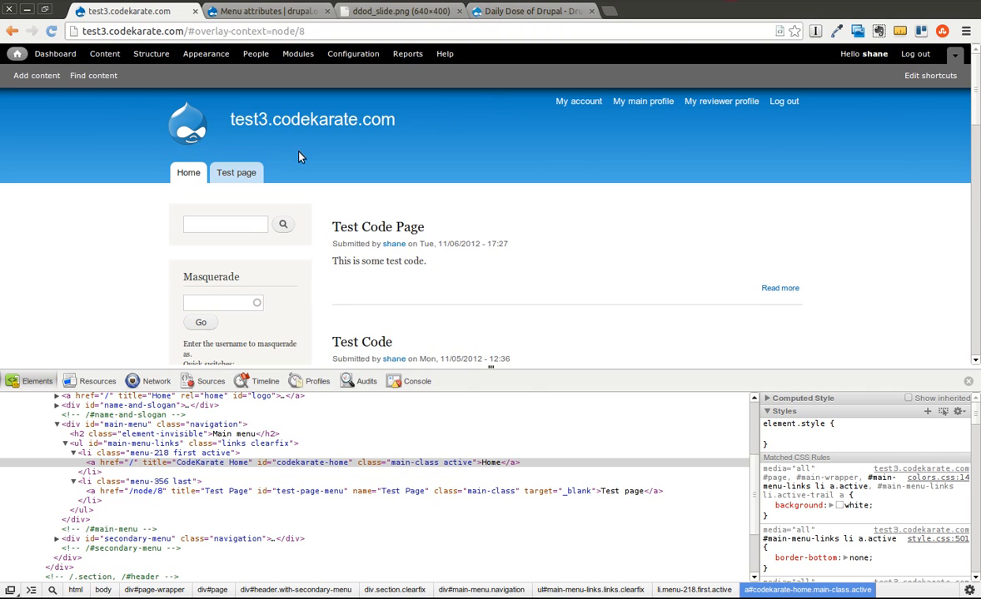
mouse_move(344, 172)
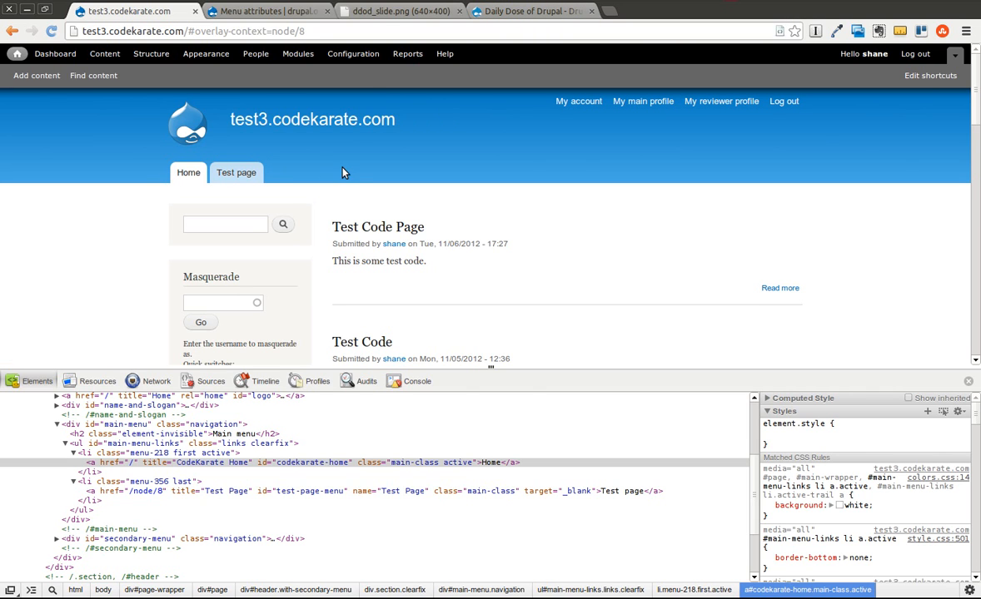